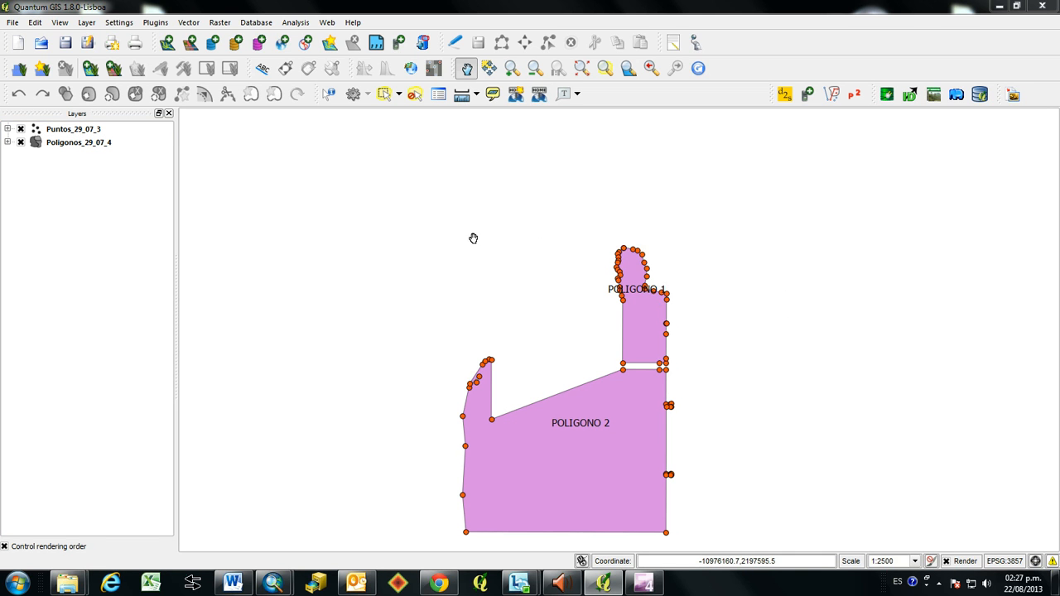
{"action": "mouse_move", "coordinate": [464, 236]}
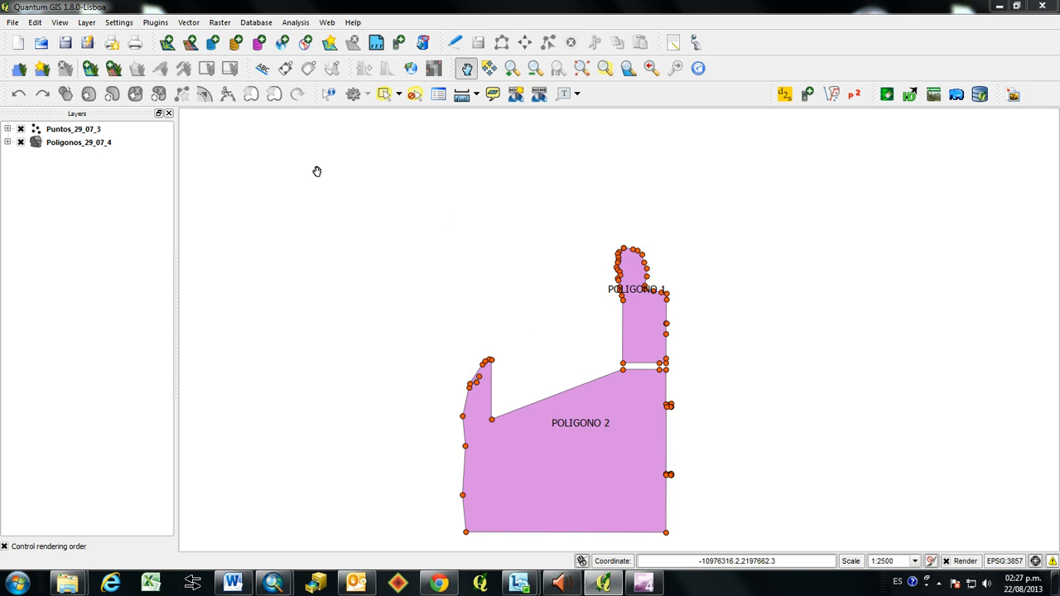
{"action": "mouse_move", "coordinate": [218, 159]}
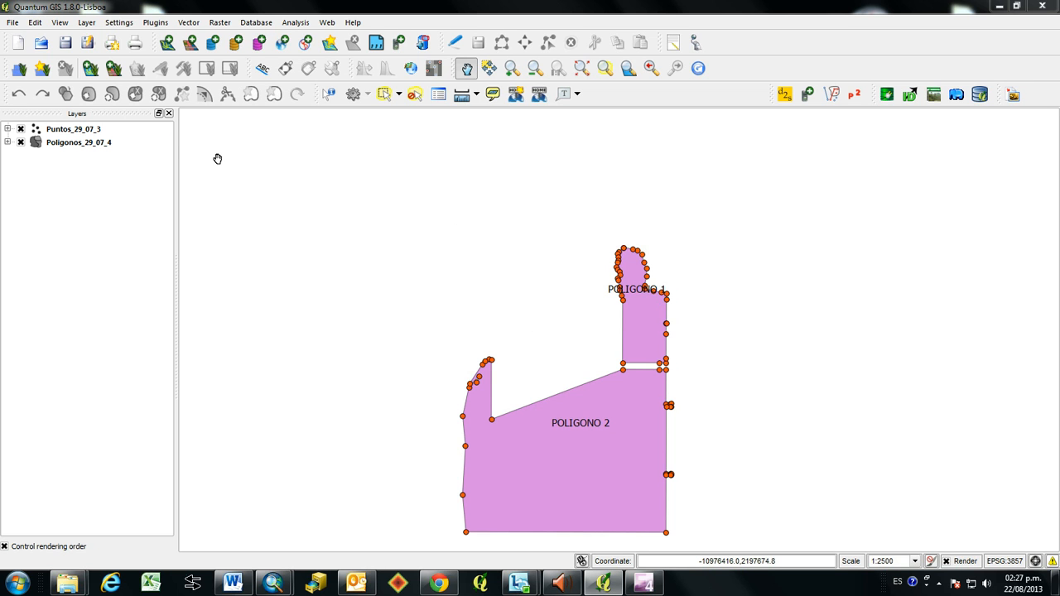
{"action": "mouse_move", "coordinate": [278, 139]}
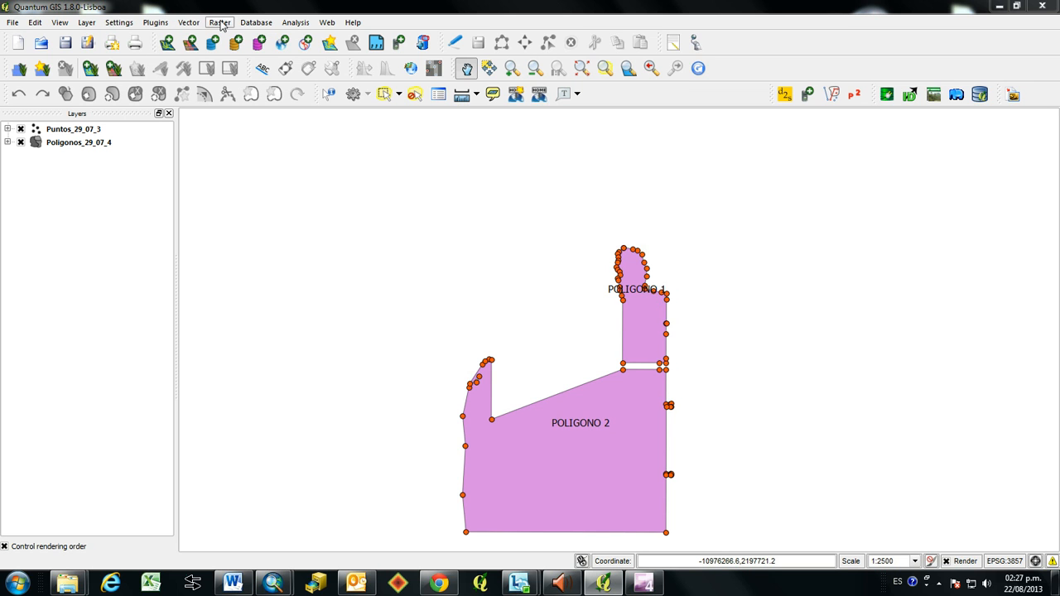
{"action": "mouse_move", "coordinate": [155, 22]}
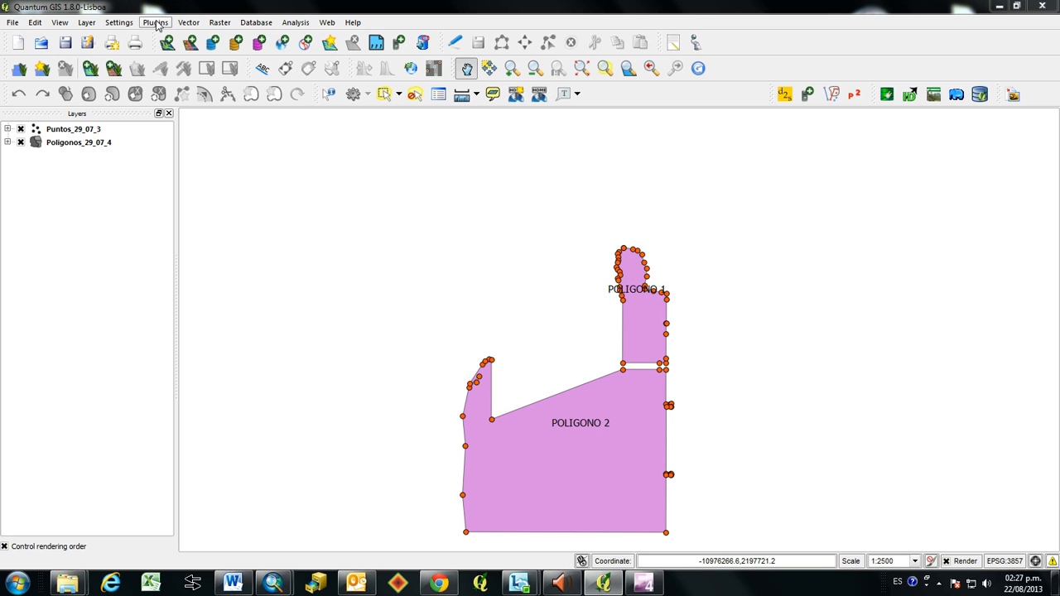
Confirm the OpenLayers plugin is installed via the plugin installer, filtering by 'op'
{"action": "left_click", "coordinate": [155, 23]}
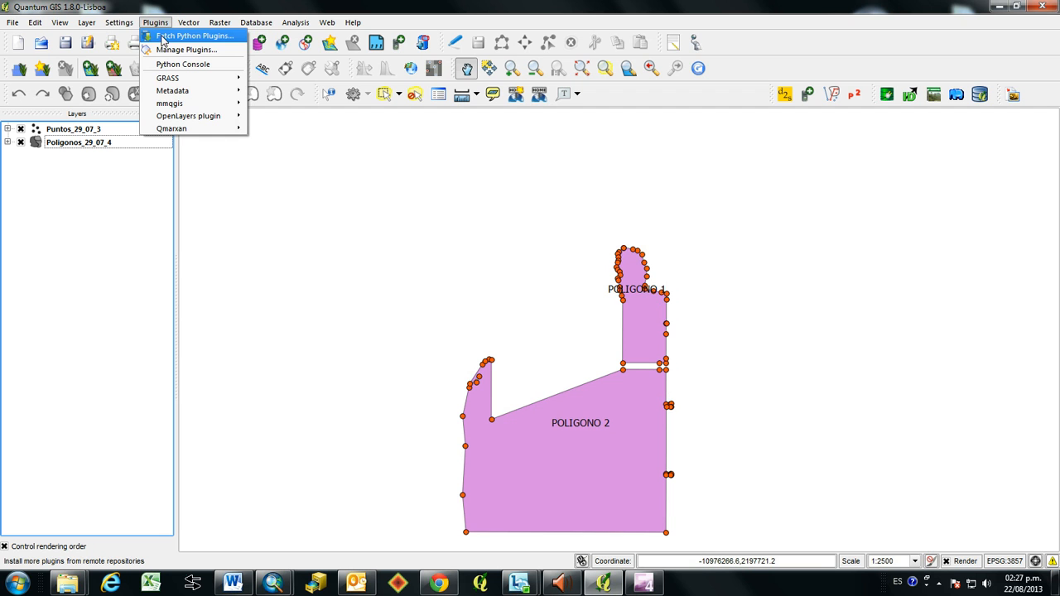
{"action": "left_click", "coordinate": [195, 36]}
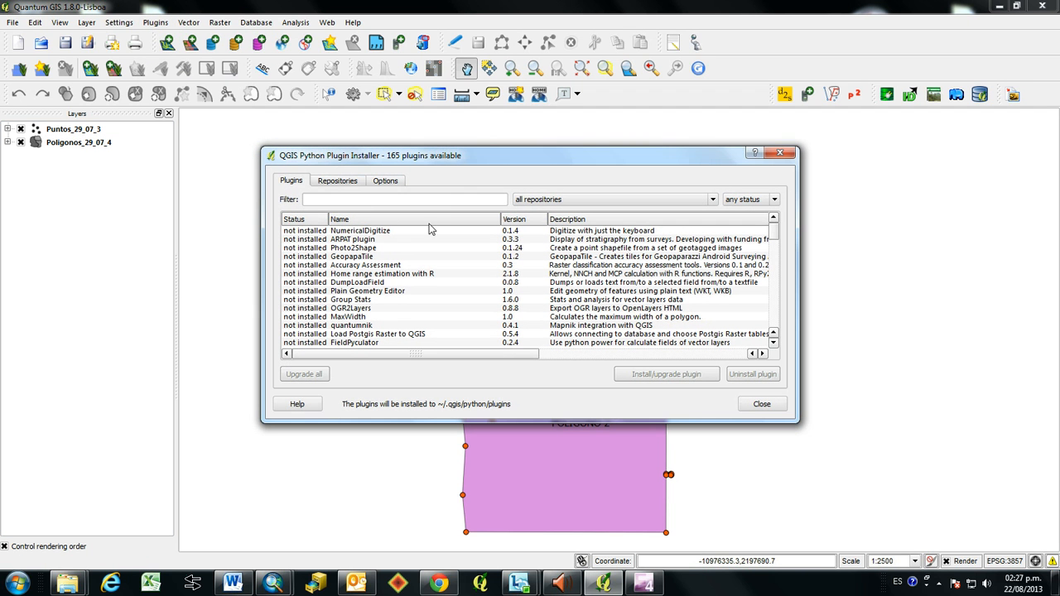
{"action": "left_click", "coordinate": [404, 199]}
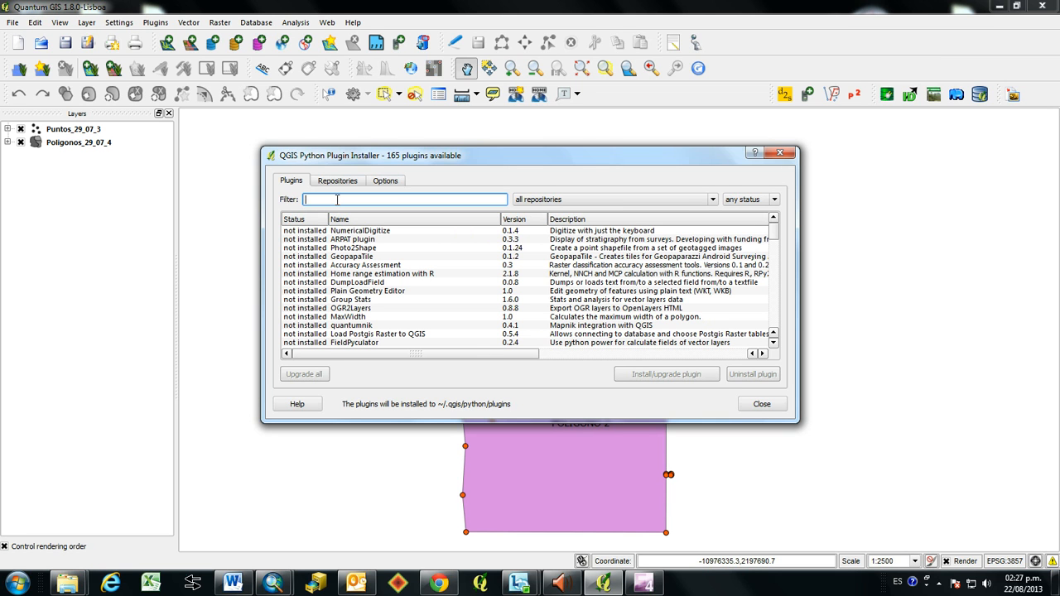
{"action": "type", "text": "open"}
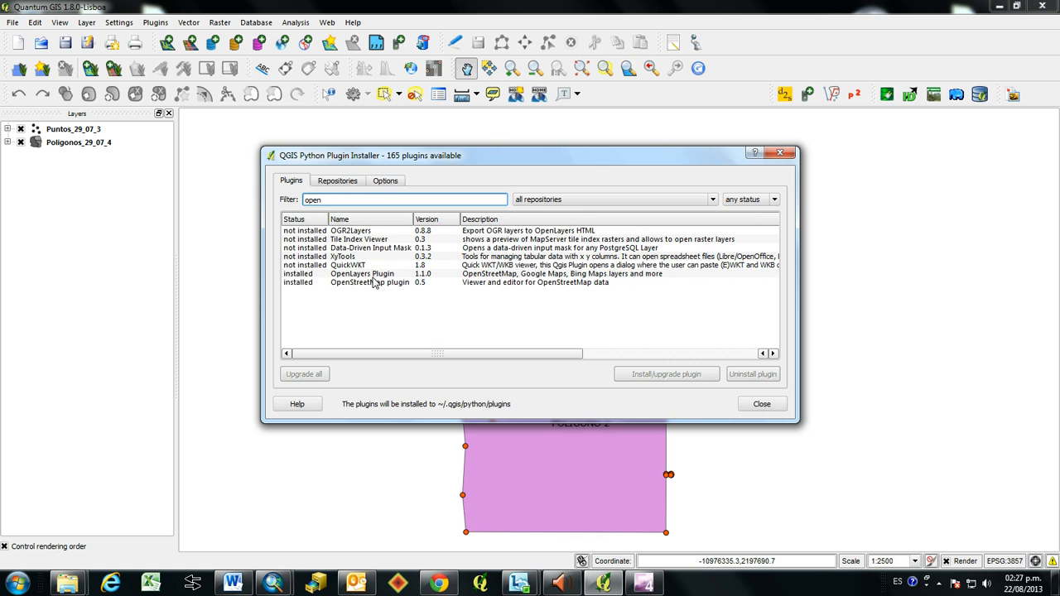
{"action": "left_click", "coordinate": [362, 274]}
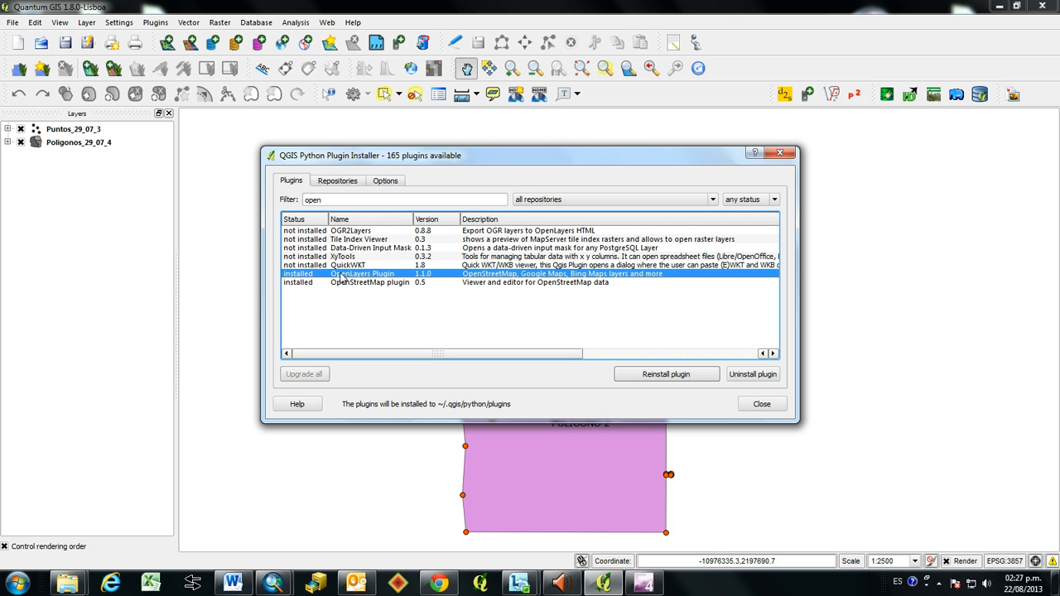
{"action": "mouse_move", "coordinate": [545, 281]}
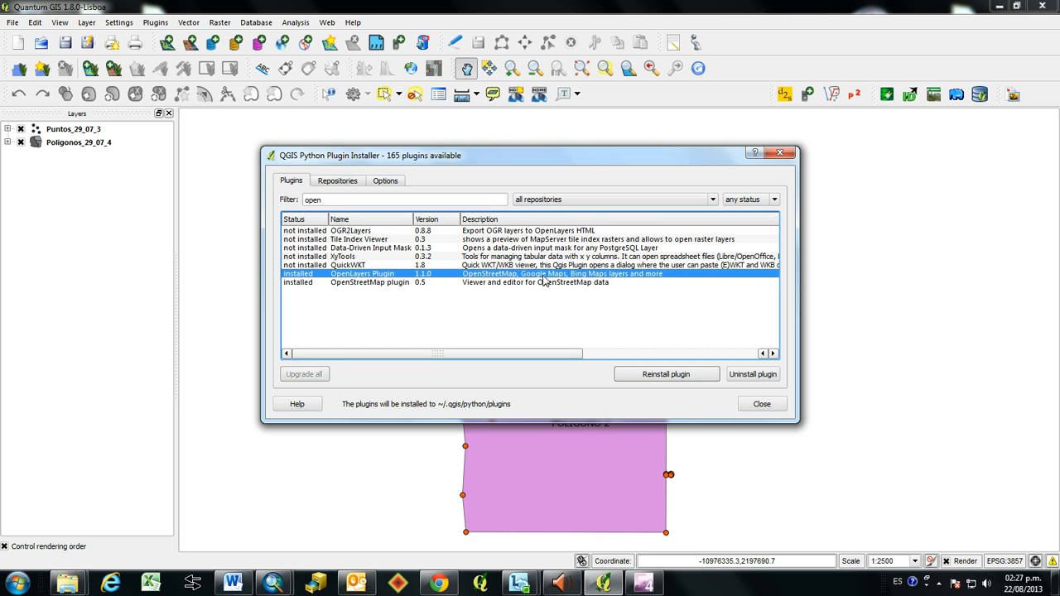
{"action": "mouse_move", "coordinate": [666, 374]}
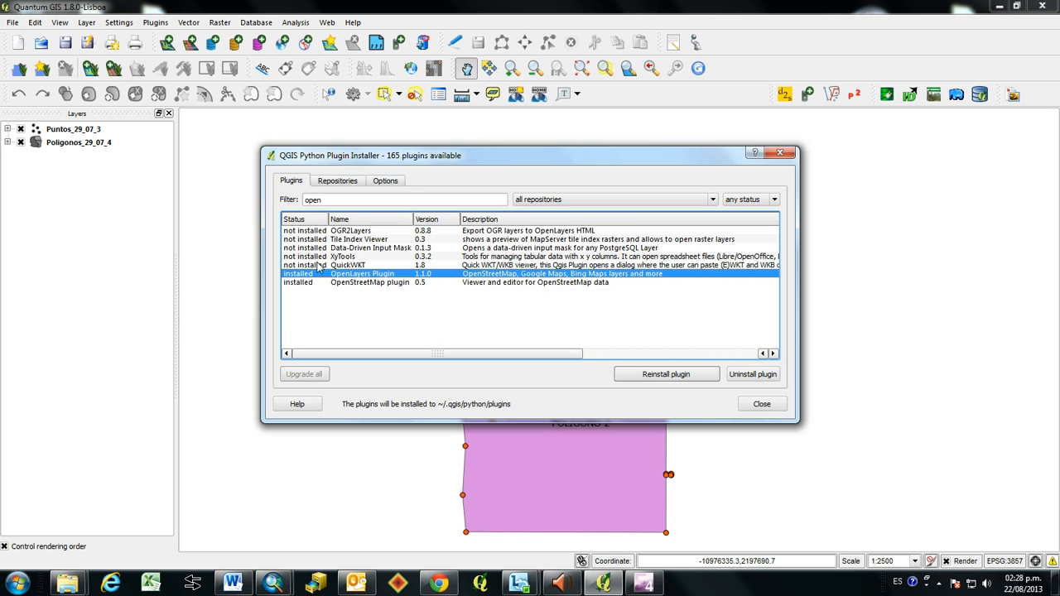
{"action": "left_click", "coordinate": [761, 403]}
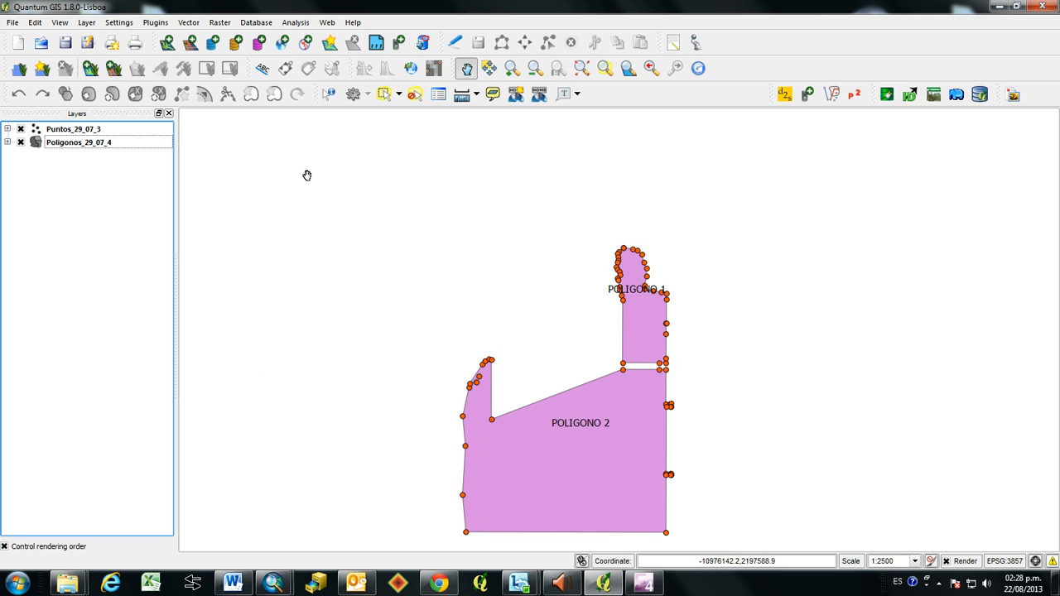
Add a Google Hybrid satellite layer from the OpenLayers plugin to the map
{"action": "left_click", "coordinate": [155, 22]}
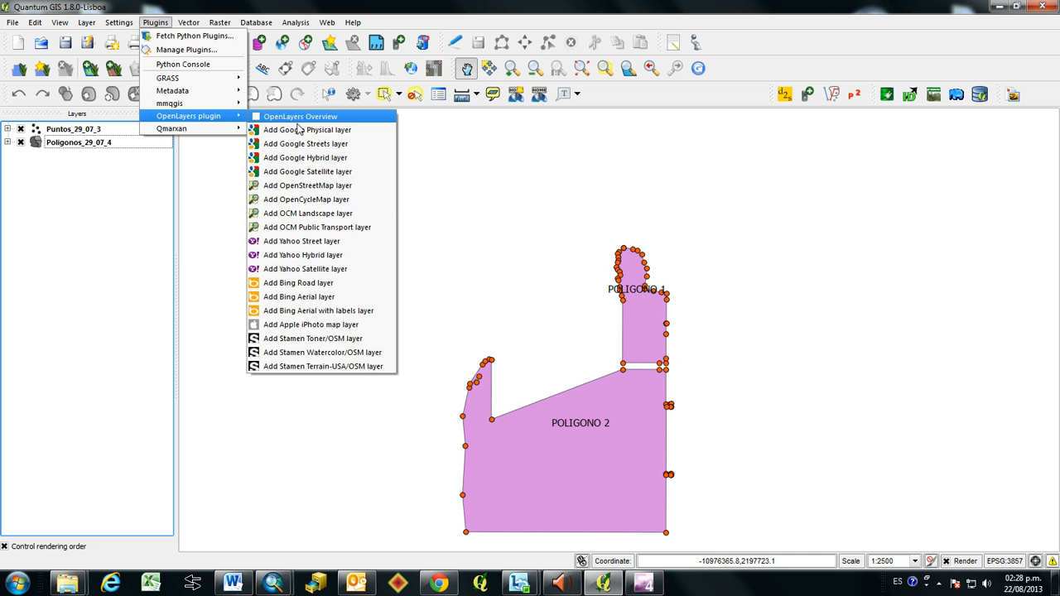
{"action": "left_click", "coordinate": [306, 158]}
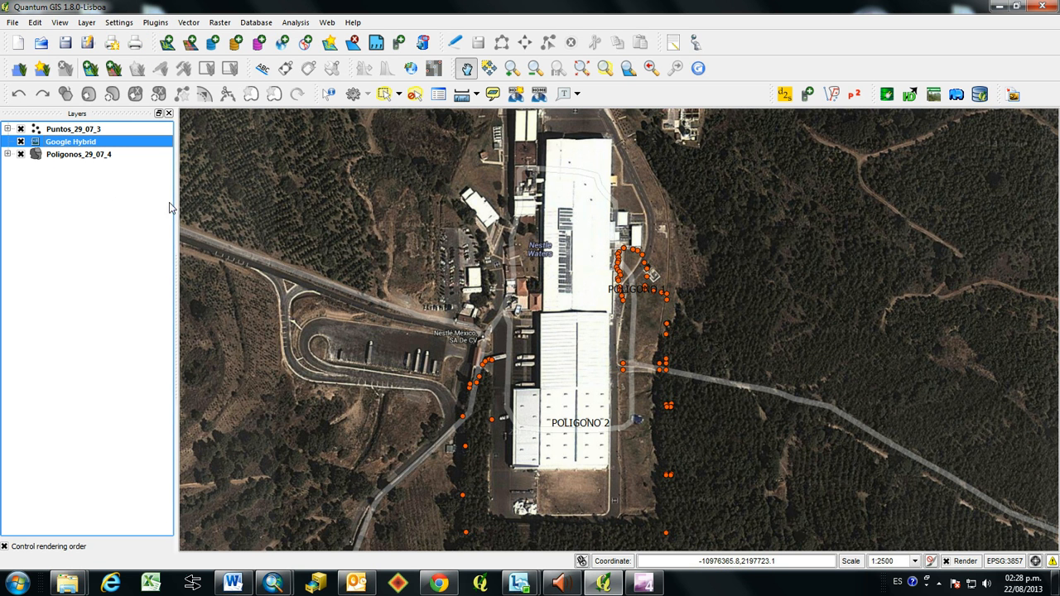
{"action": "mouse_move", "coordinate": [70, 141]}
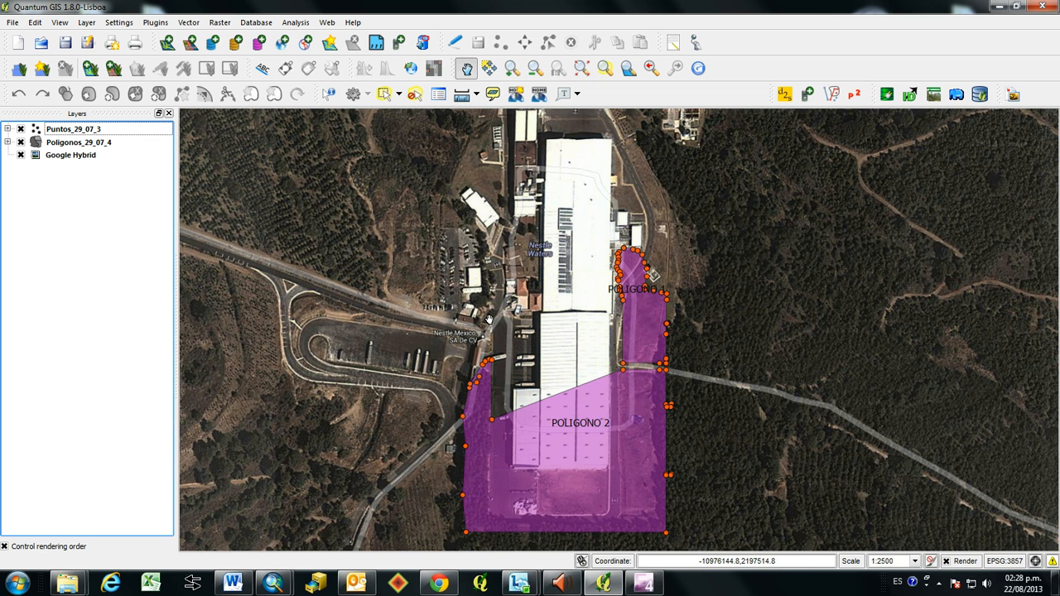
{"action": "mouse_move", "coordinate": [402, 263]}
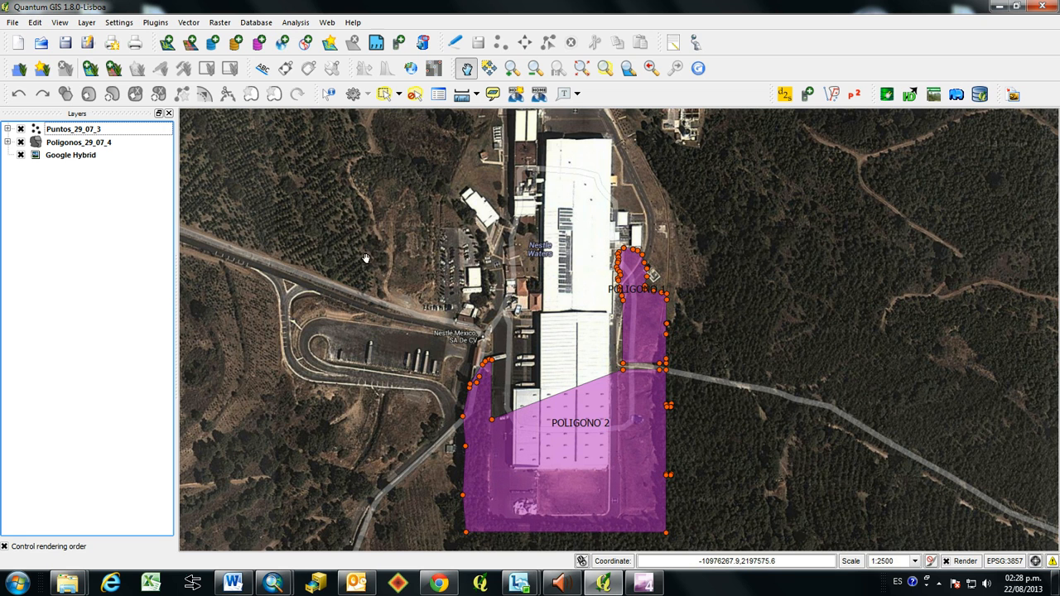
{"action": "mouse_move", "coordinate": [267, 129]}
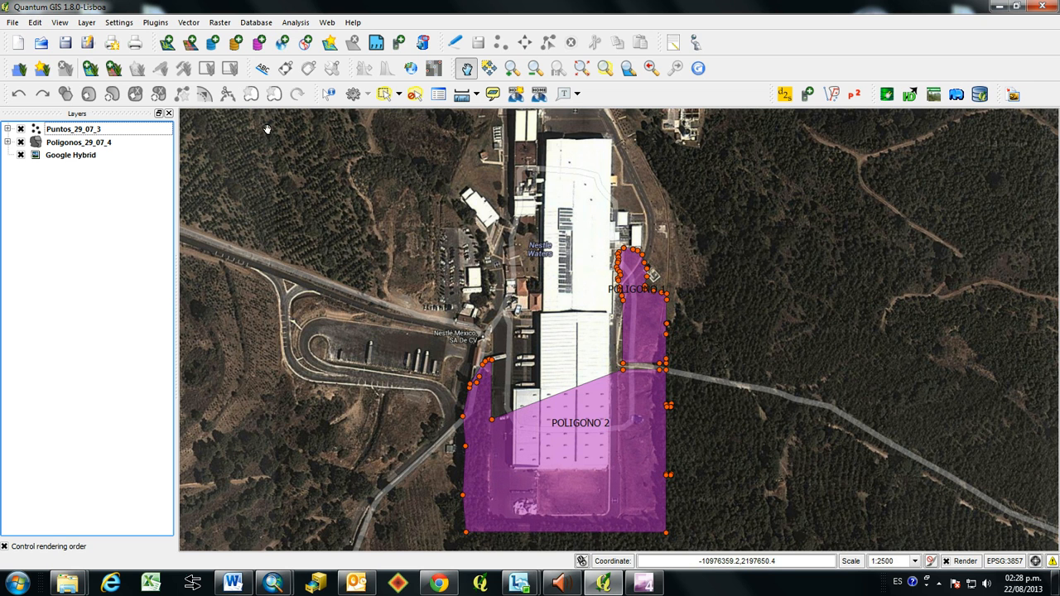
{"action": "left_click", "coordinate": [12, 22]}
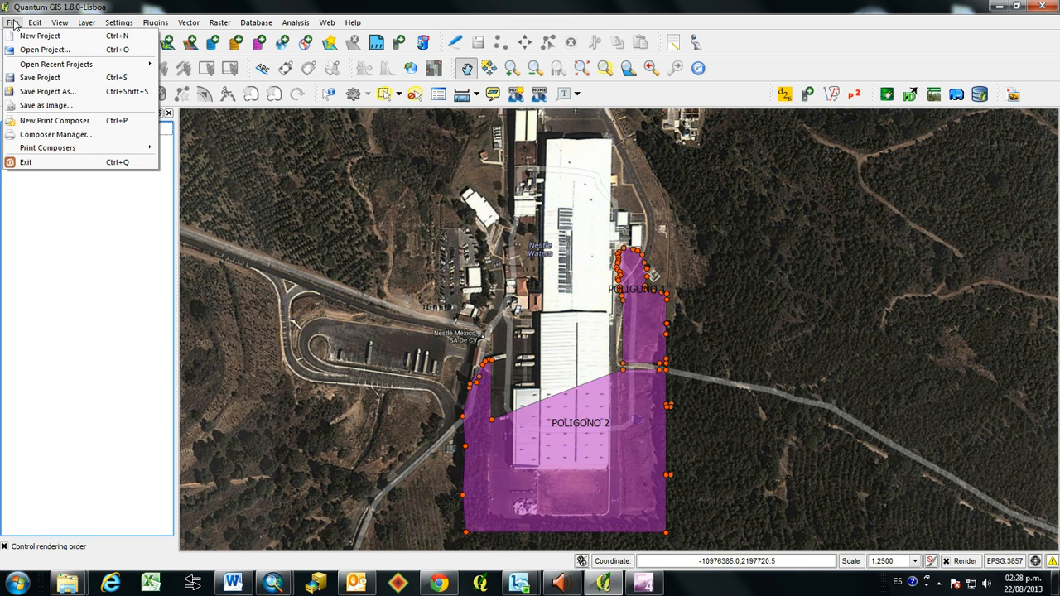
{"action": "mouse_move", "coordinate": [53, 120]}
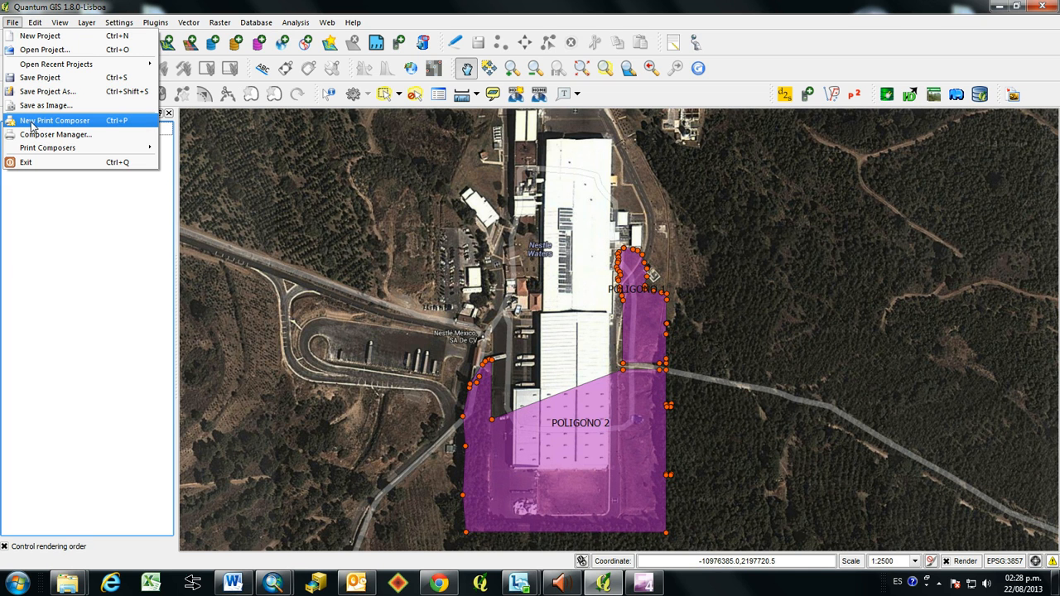
Create a new print composer layout and start placing a map frame on the page
{"action": "left_click", "coordinate": [54, 120]}
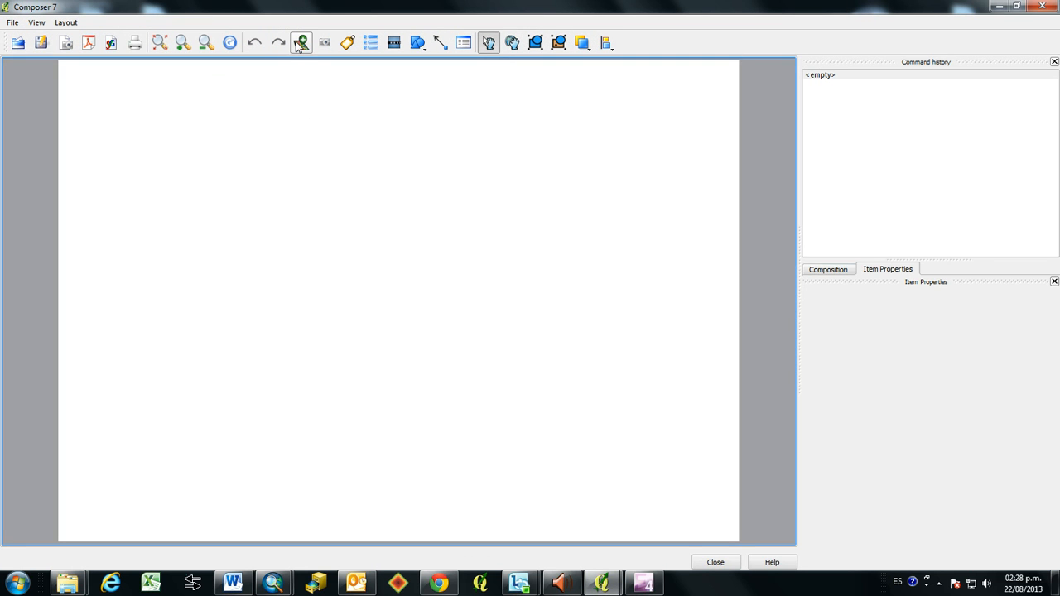
{"action": "mouse_move", "coordinate": [301, 43]}
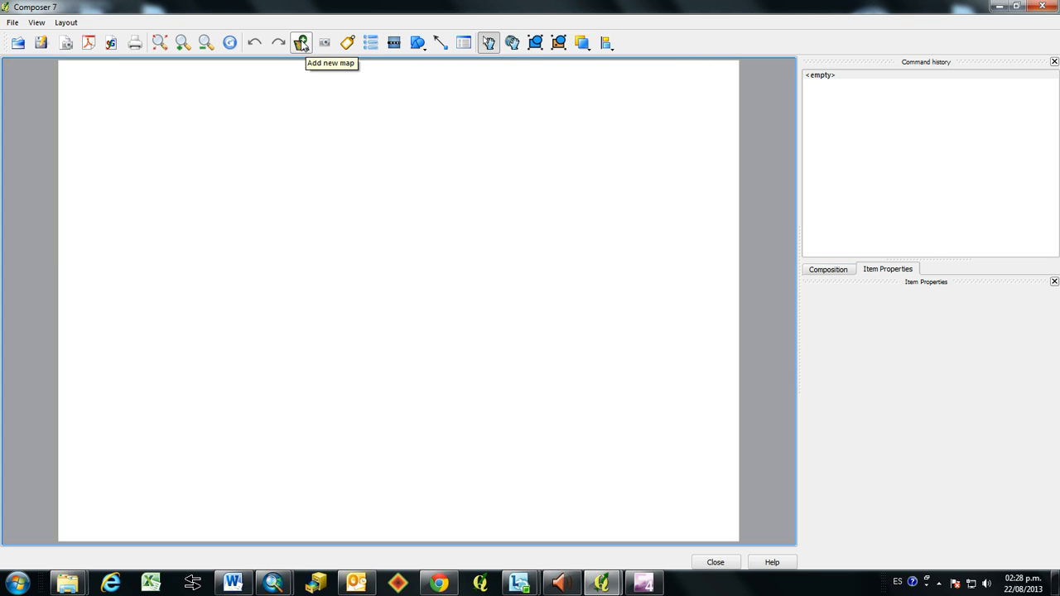
{"action": "left_click", "coordinate": [301, 42]}
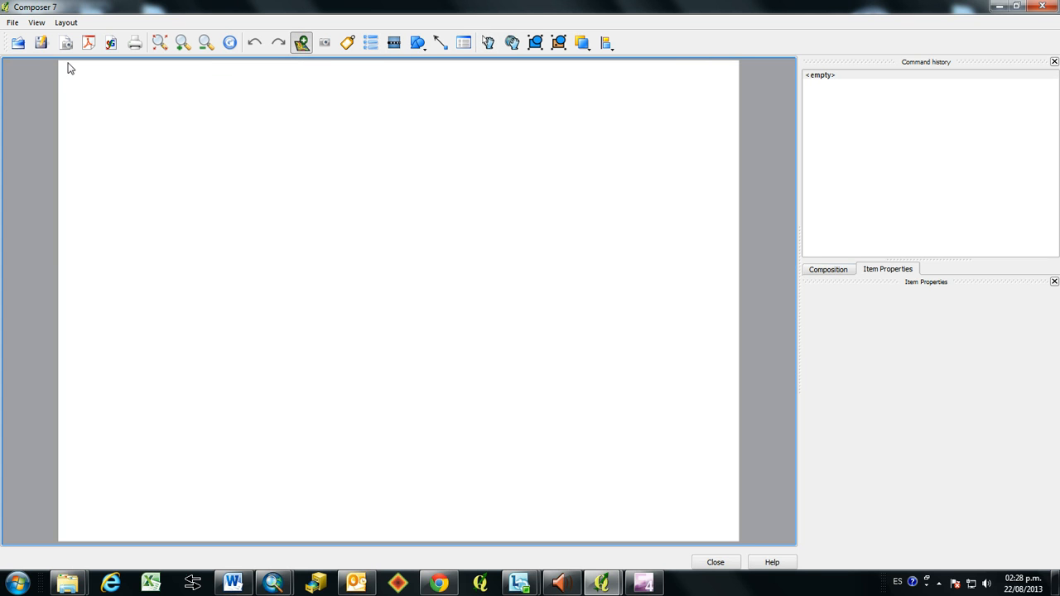
{"action": "mouse_move", "coordinate": [66, 69]}
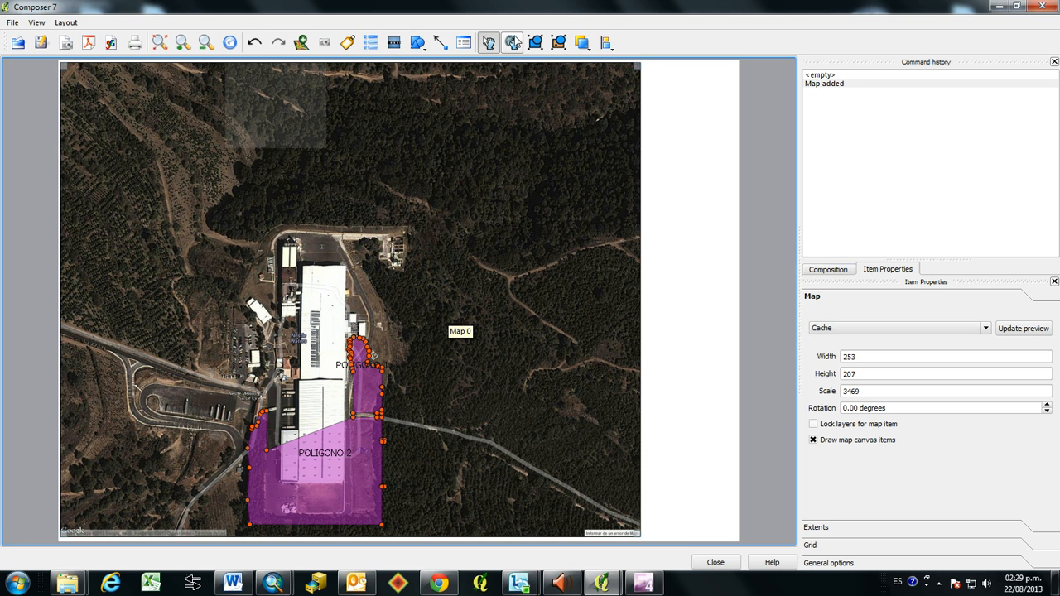
{"action": "mouse_move", "coordinate": [513, 42]}
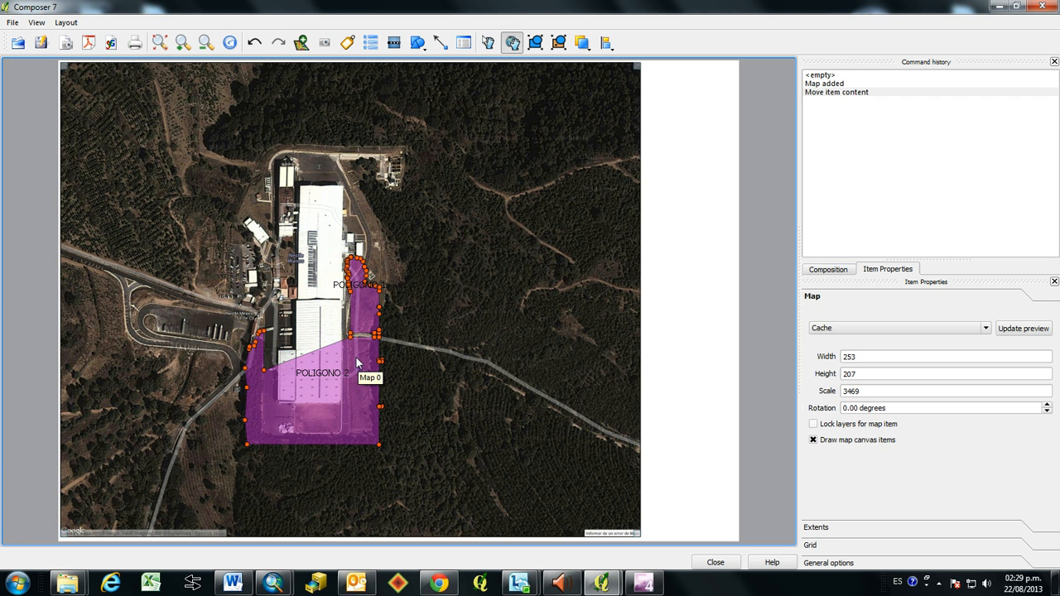
{"action": "mouse_move", "coordinate": [406, 358]}
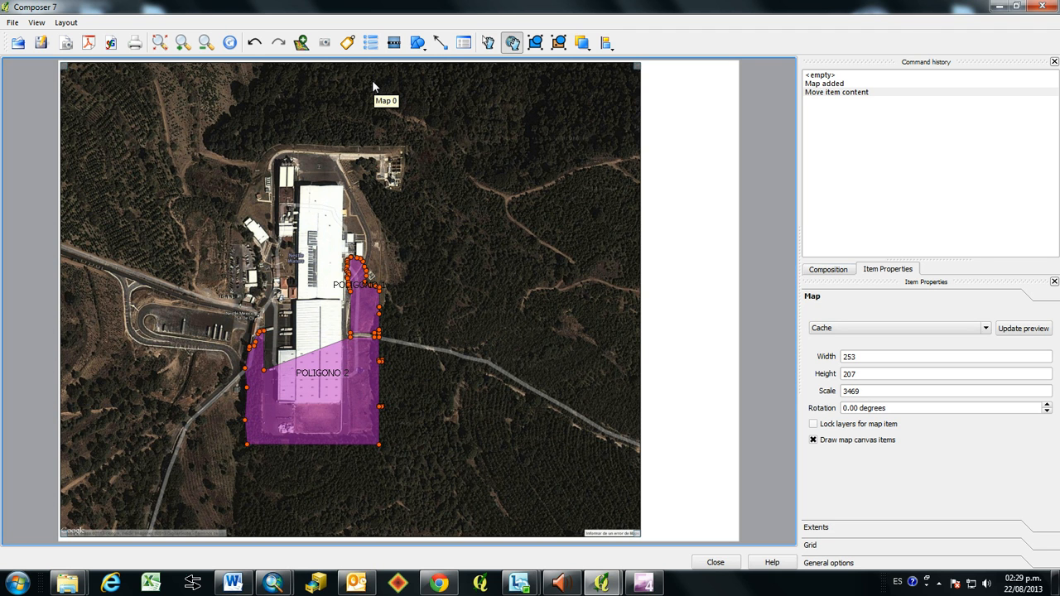
{"action": "mouse_move", "coordinate": [416, 42]}
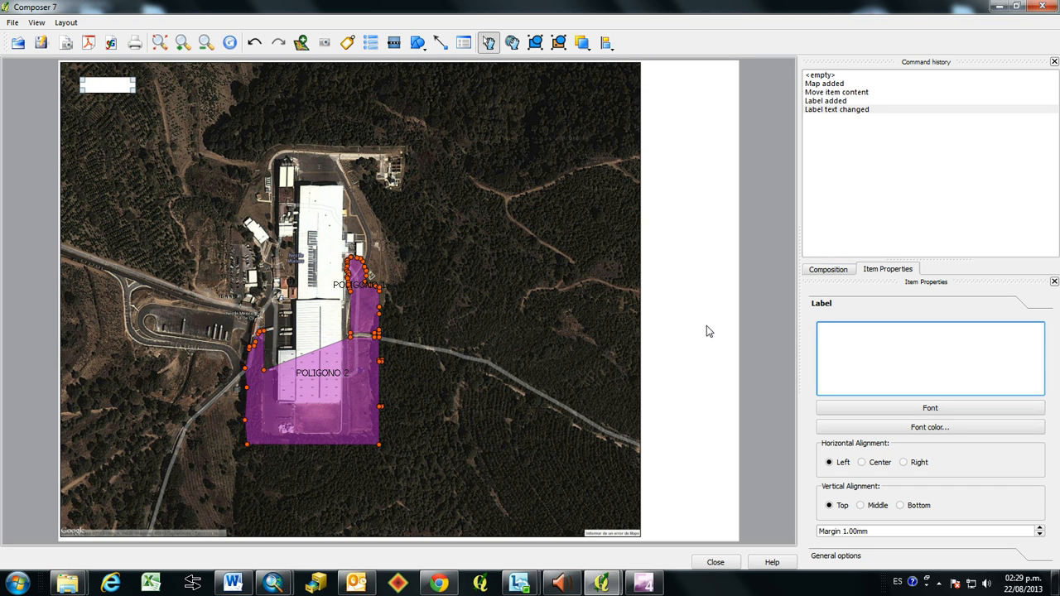
Enter the title text 'Polygon1' and give it a larger font size
{"action": "type", "text": "Polygon1"}
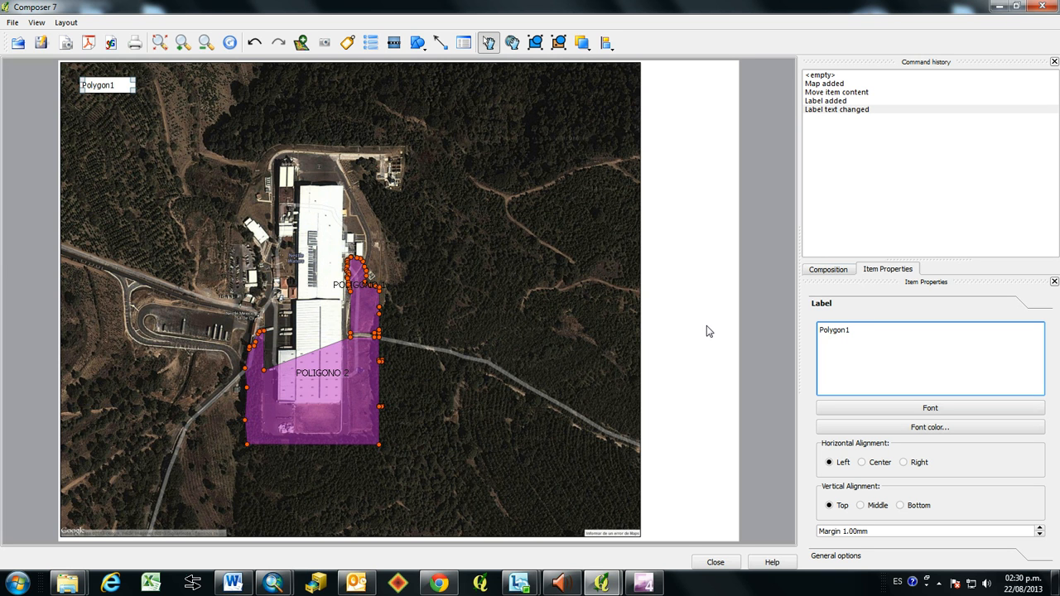
{"action": "mouse_move", "coordinate": [845, 315]}
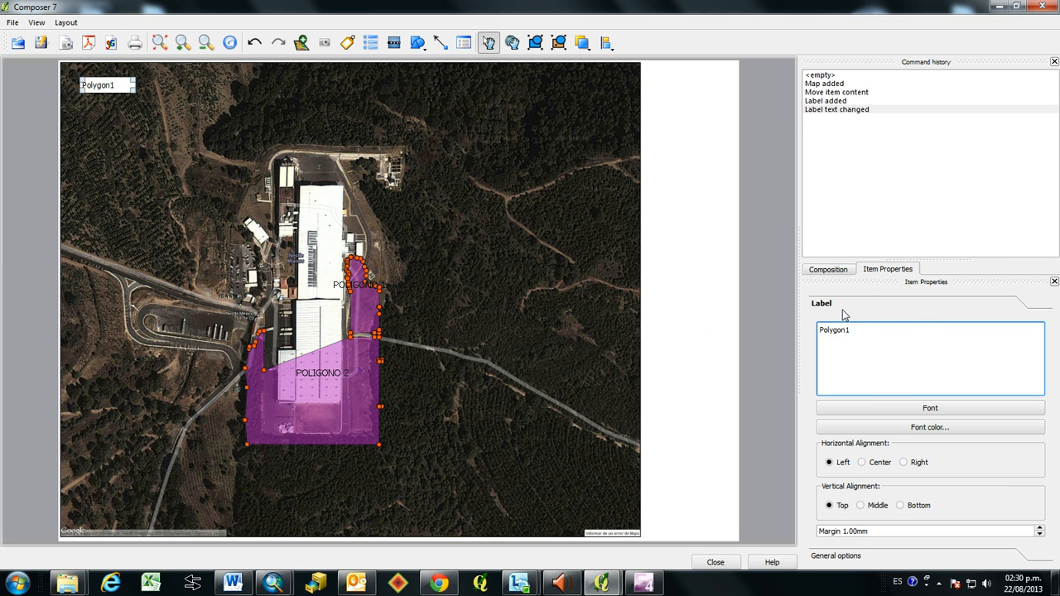
{"action": "left_click", "coordinate": [929, 408]}
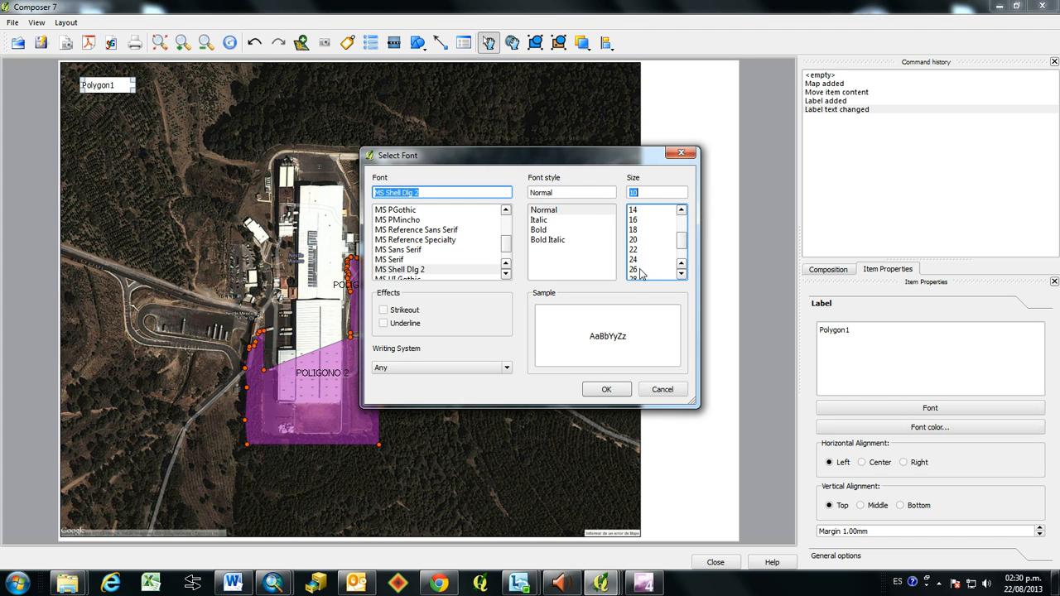
{"action": "left_click", "coordinate": [607, 389]}
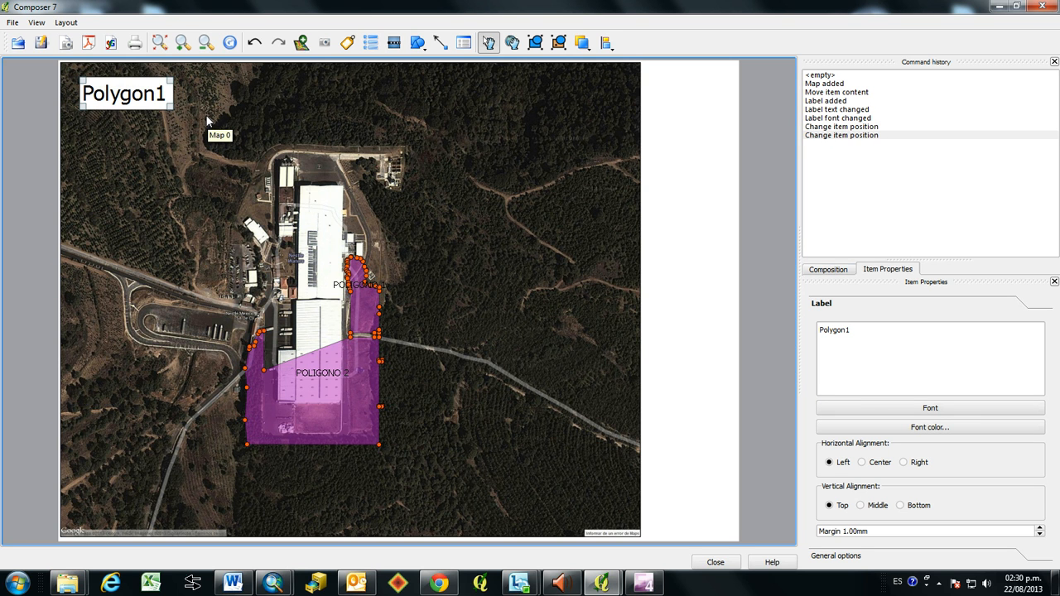
{"action": "mouse_move", "coordinate": [260, 105]}
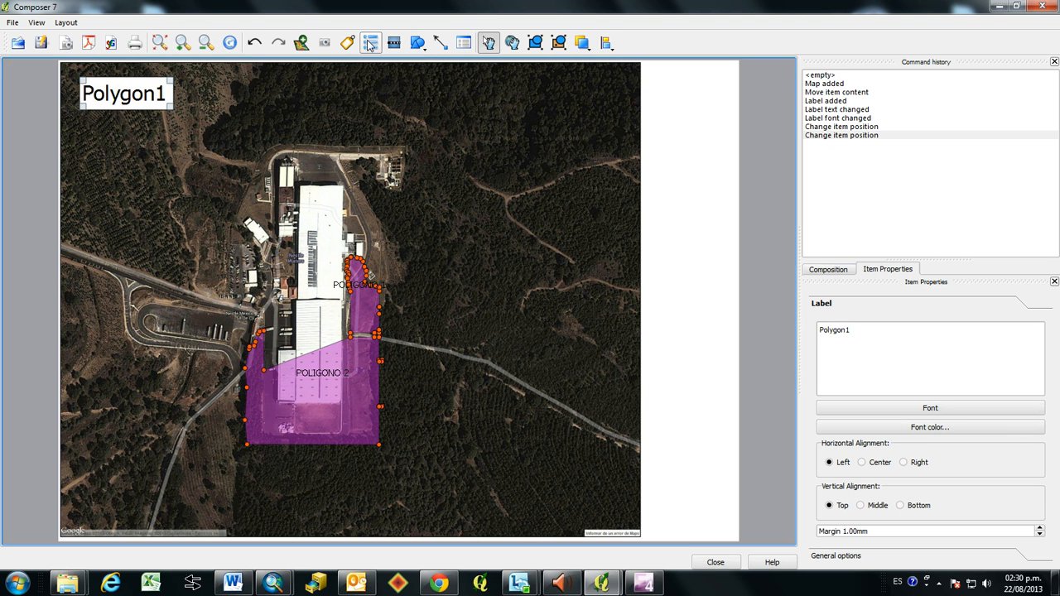
{"action": "mouse_move", "coordinate": [371, 42]}
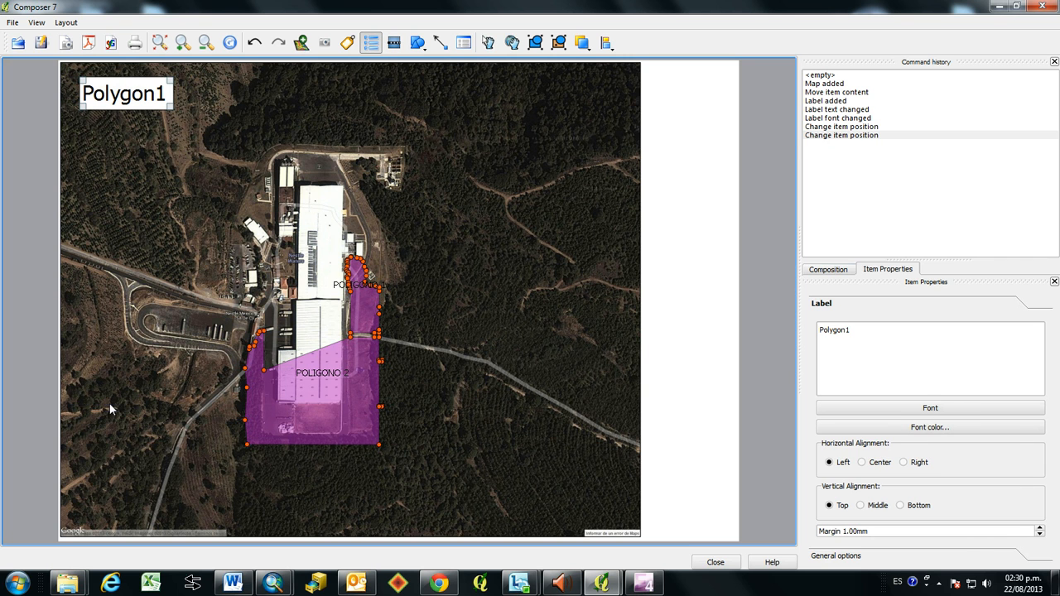
Place a legend for the Puntos and Poligonos layers on the lower left of the map
{"action": "left_click", "coordinate": [488, 42]}
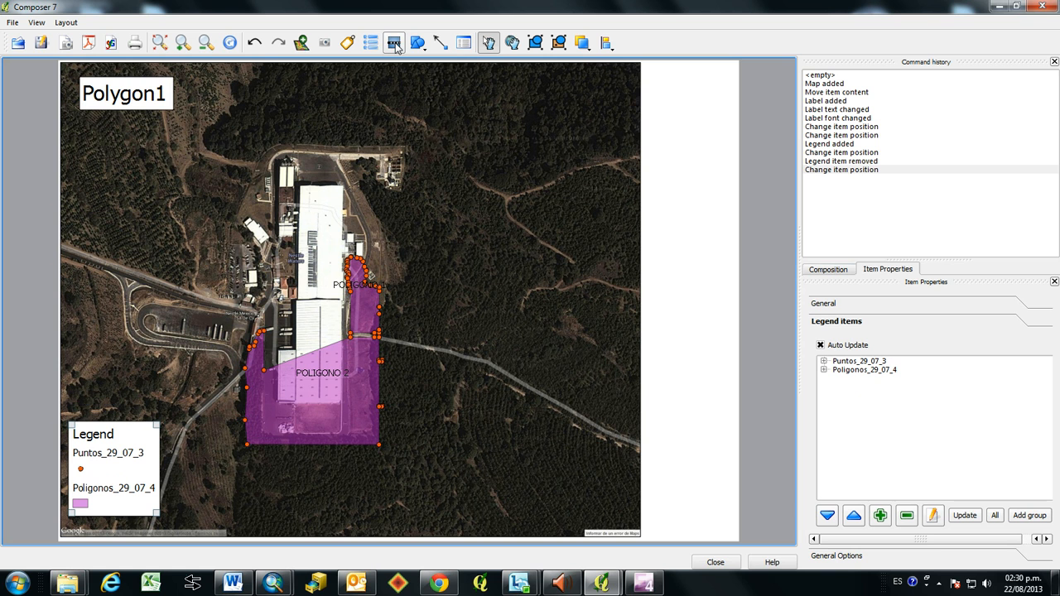
{"action": "mouse_move", "coordinate": [395, 42]}
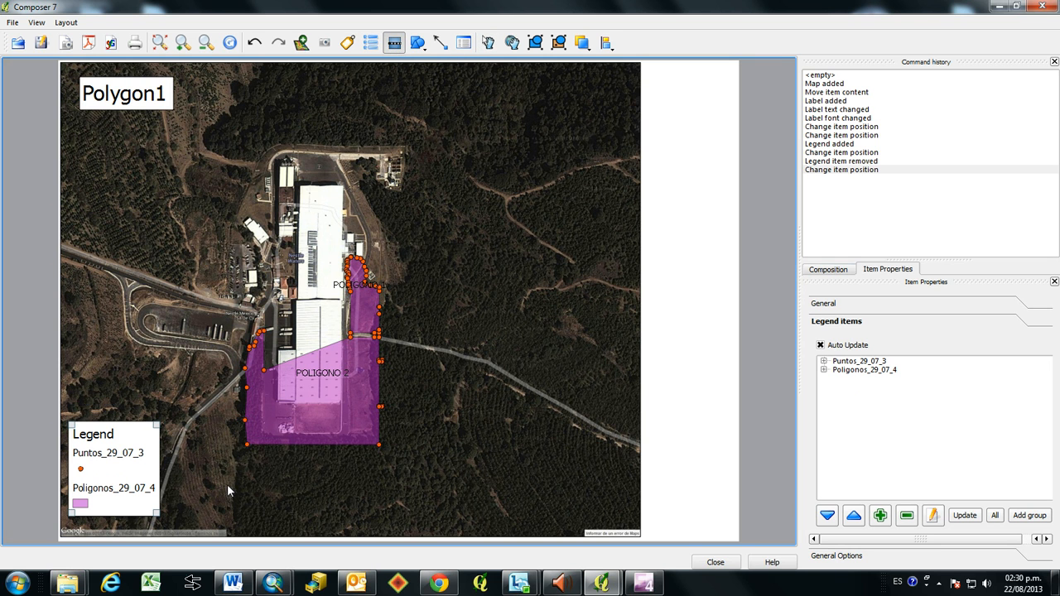
Add a scale bar with unit label 'Meters' and move it to the map's bottom-right
{"action": "left_click", "coordinate": [489, 42]}
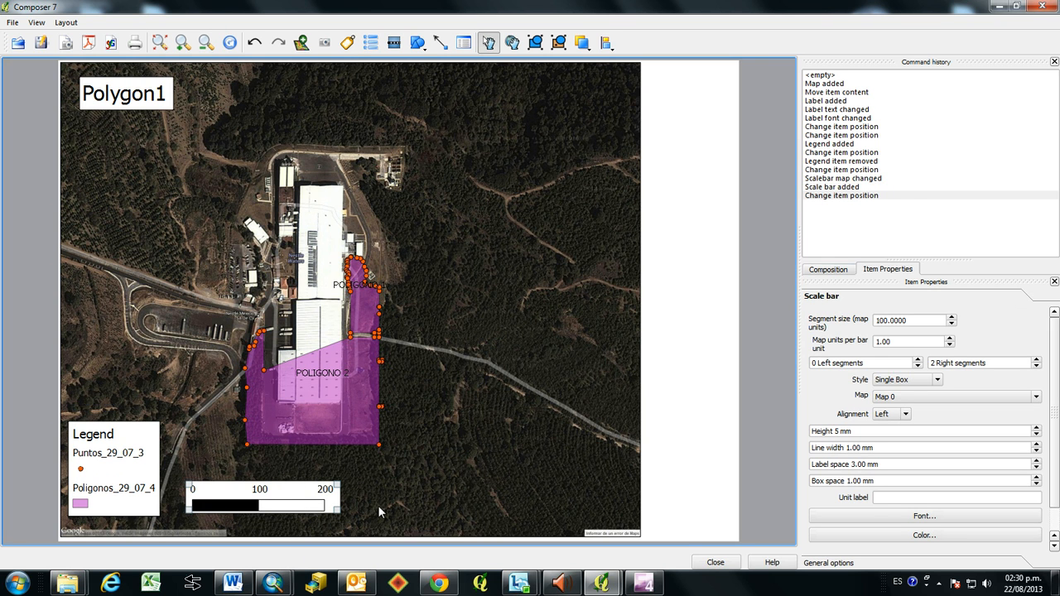
{"action": "mouse_move", "coordinate": [842, 317]}
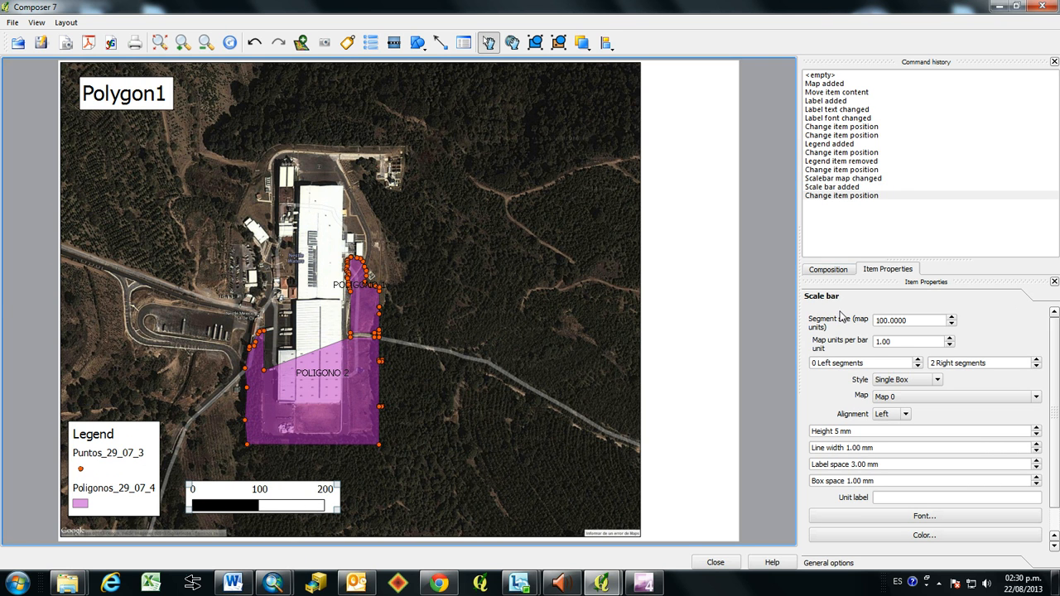
{"action": "mouse_move", "coordinate": [849, 338]}
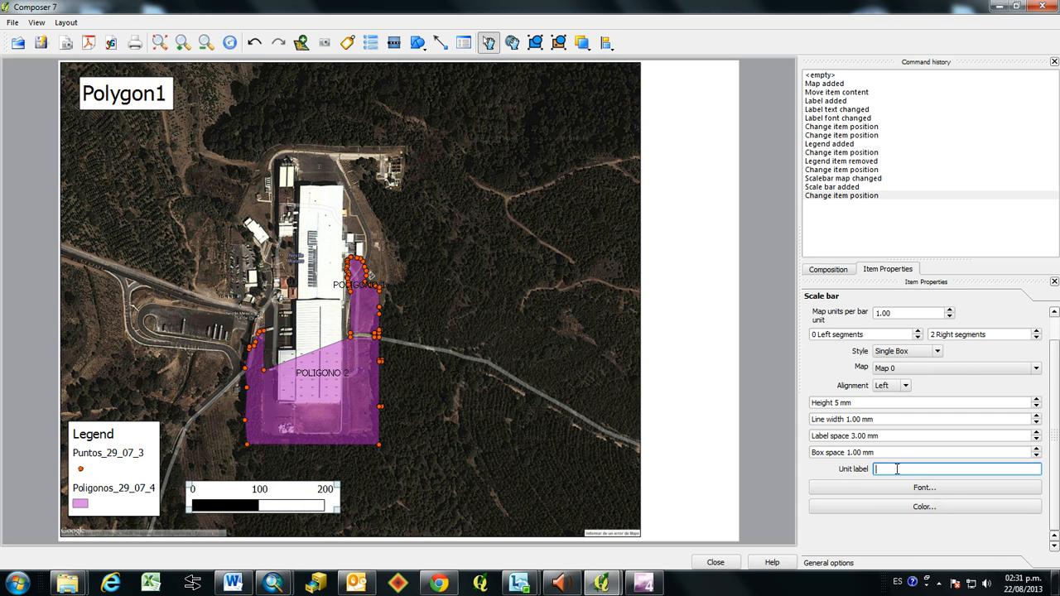
{"action": "type", "text": "Meter"}
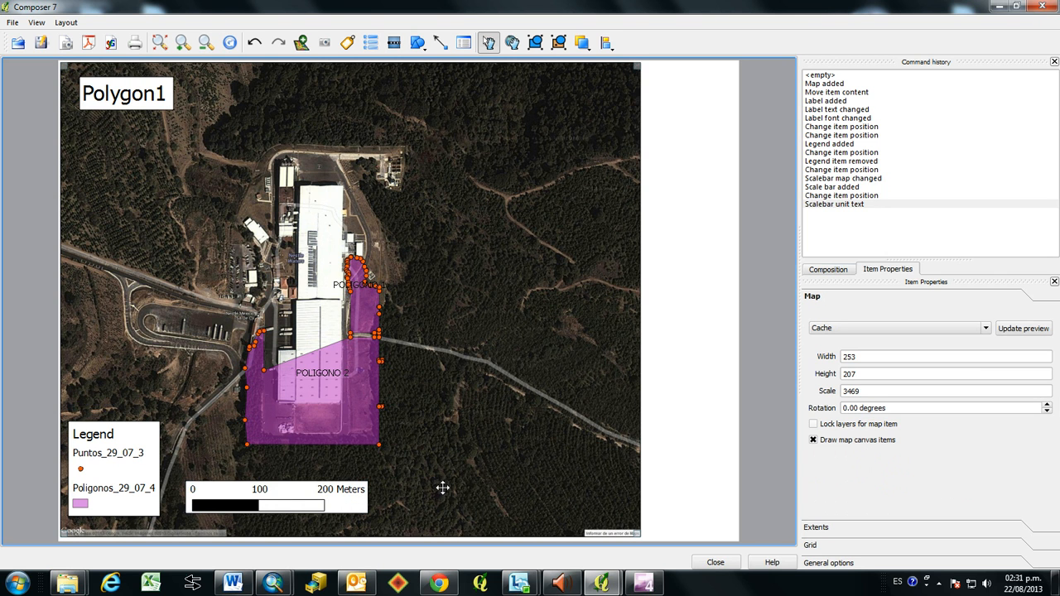
{"action": "mouse_move", "coordinate": [503, 392]}
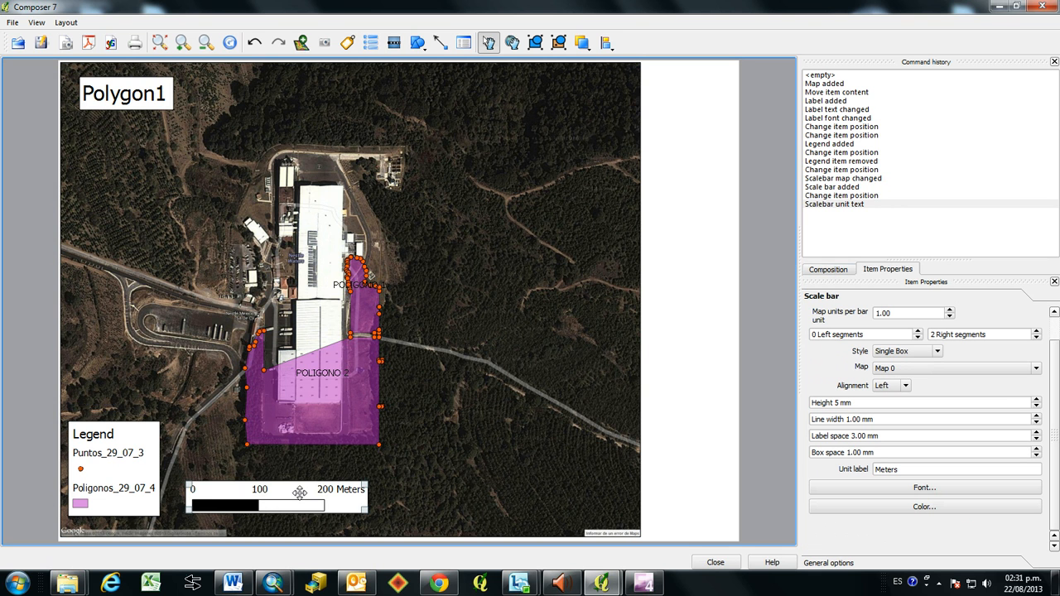
{"action": "mouse_move", "coordinate": [544, 493]}
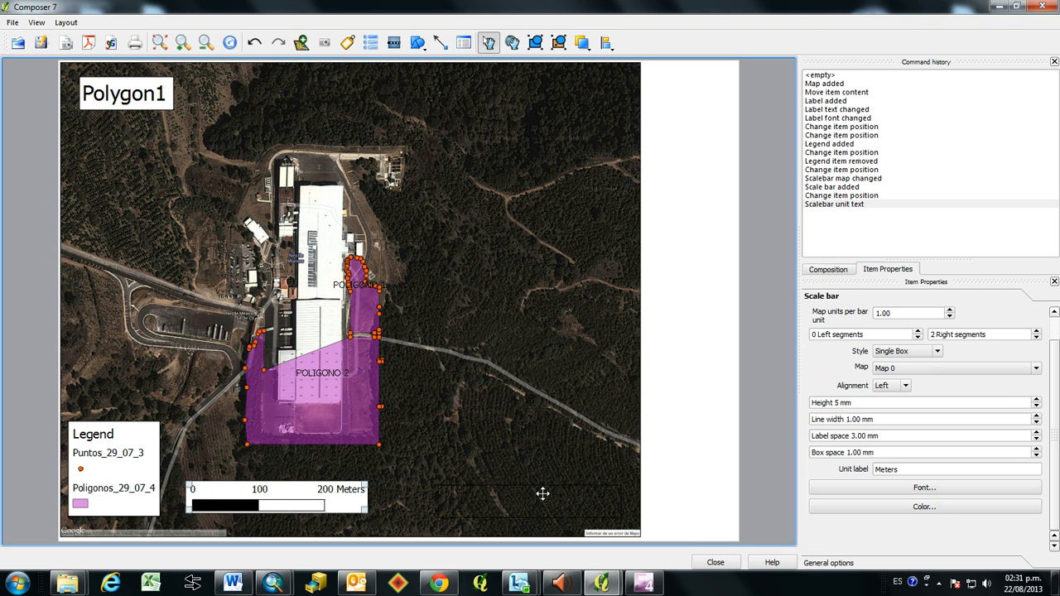
{"action": "left_click_drag", "start_coordinate": [276, 505], "coordinate": [529, 506]}
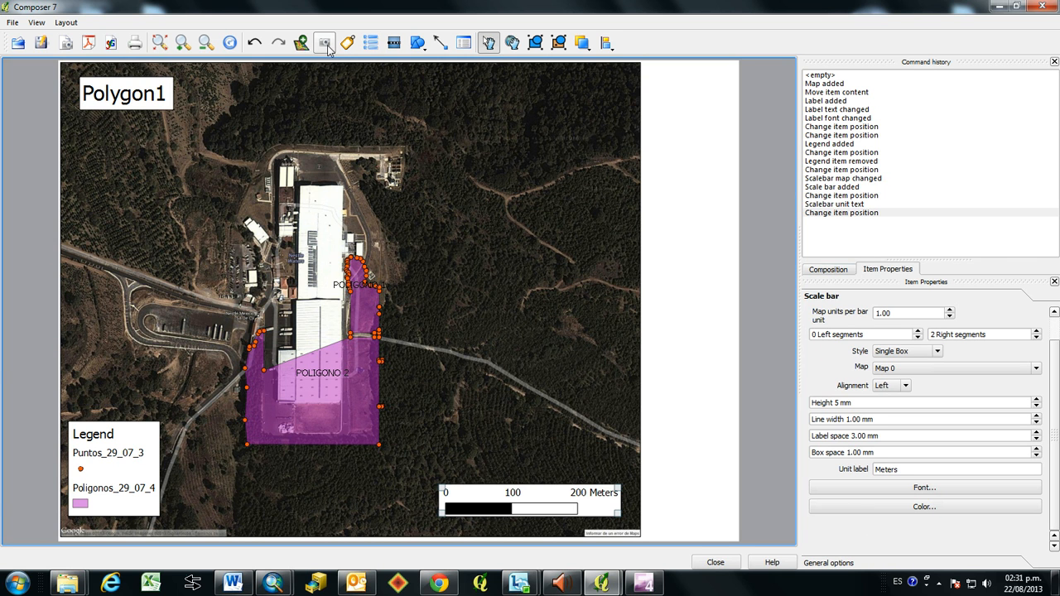
{"action": "mouse_move", "coordinate": [324, 42]}
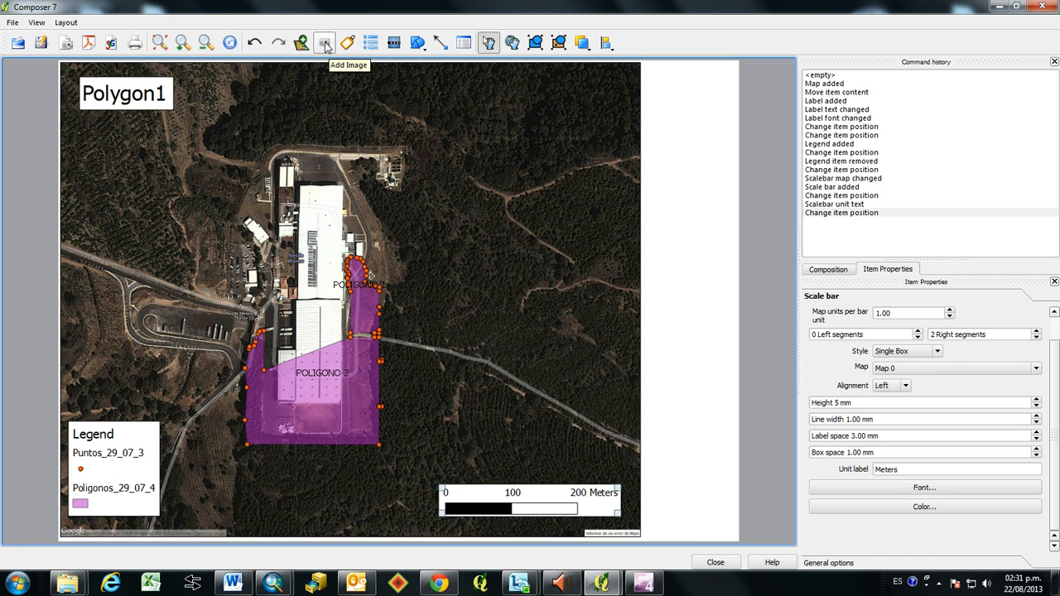
{"action": "mouse_move", "coordinate": [534, 213]}
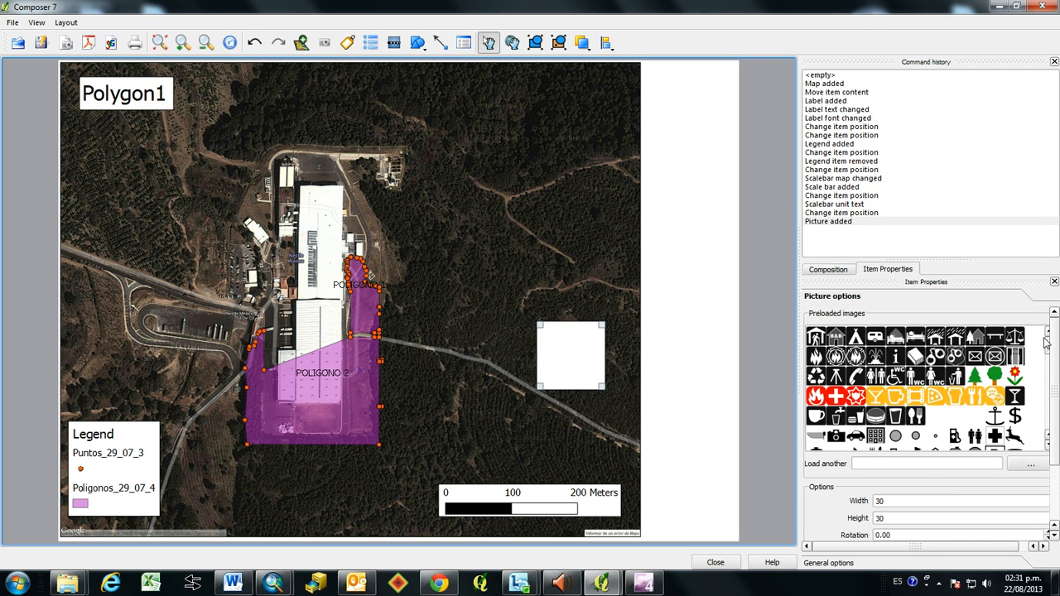
Pick a north arrow SVG from the preloaded images and position it above the scale bar
{"action": "scroll", "scroll_direction": "down", "scroll_amount": 3}
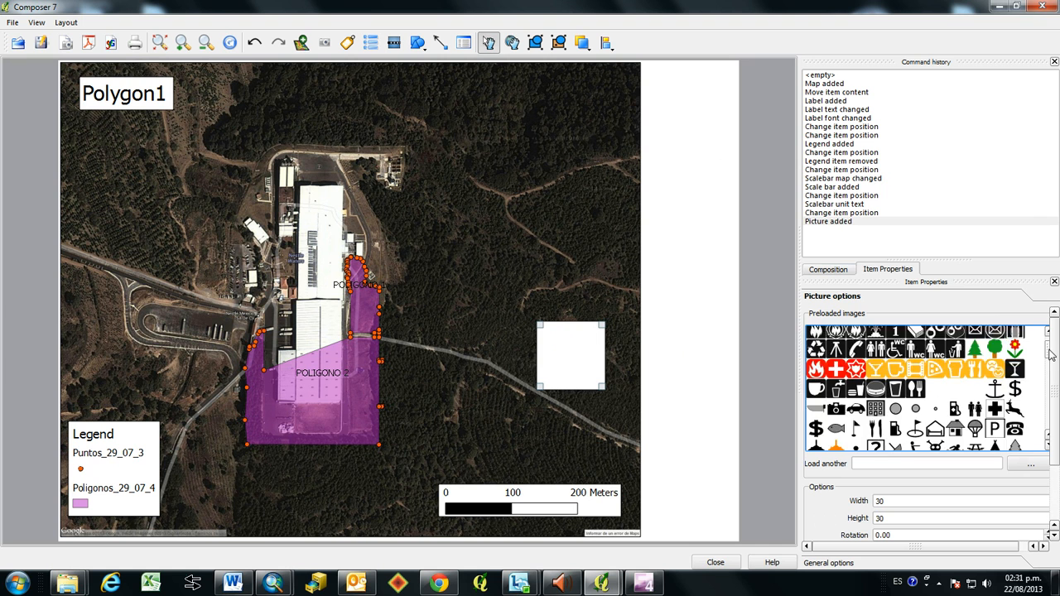
{"action": "scroll", "scroll_direction": "down", "scroll_amount": 3}
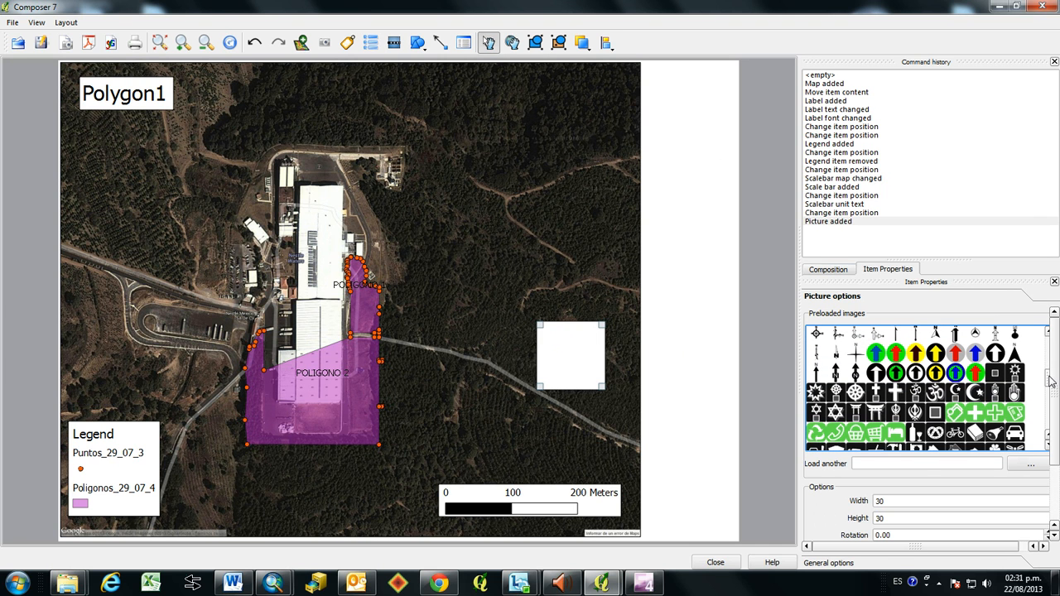
{"action": "mouse_move", "coordinate": [860, 377]}
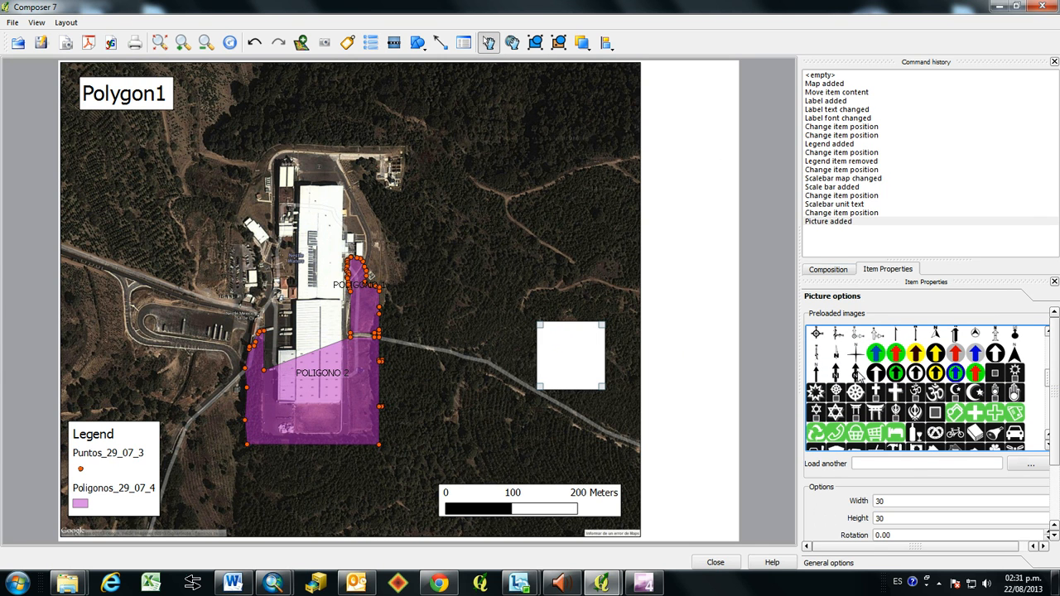
{"action": "left_click", "coordinate": [856, 375]}
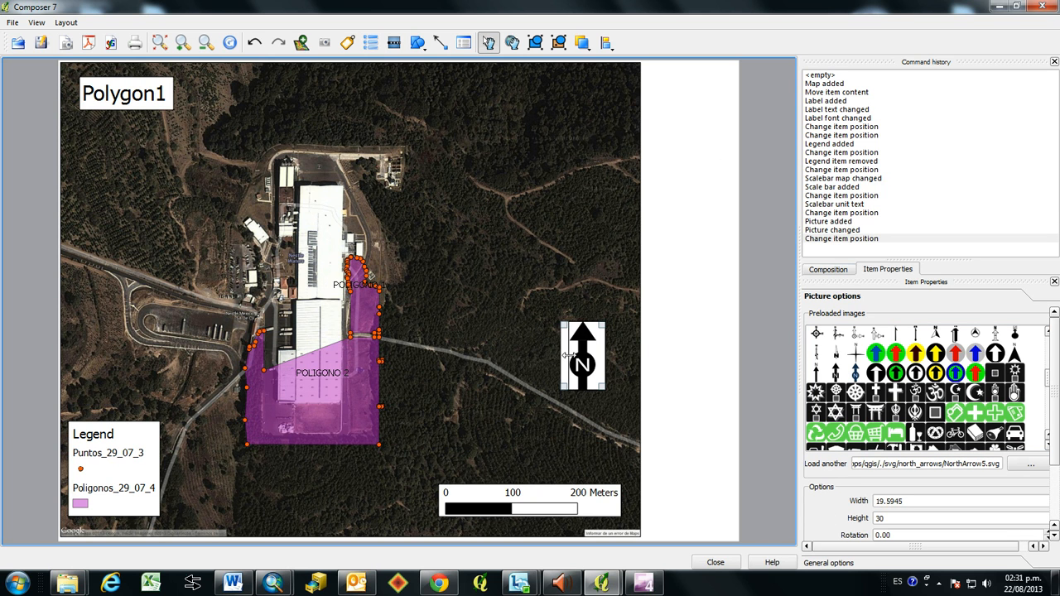
{"action": "left_click_drag", "start_coordinate": [583, 356], "coordinate": [586, 356]}
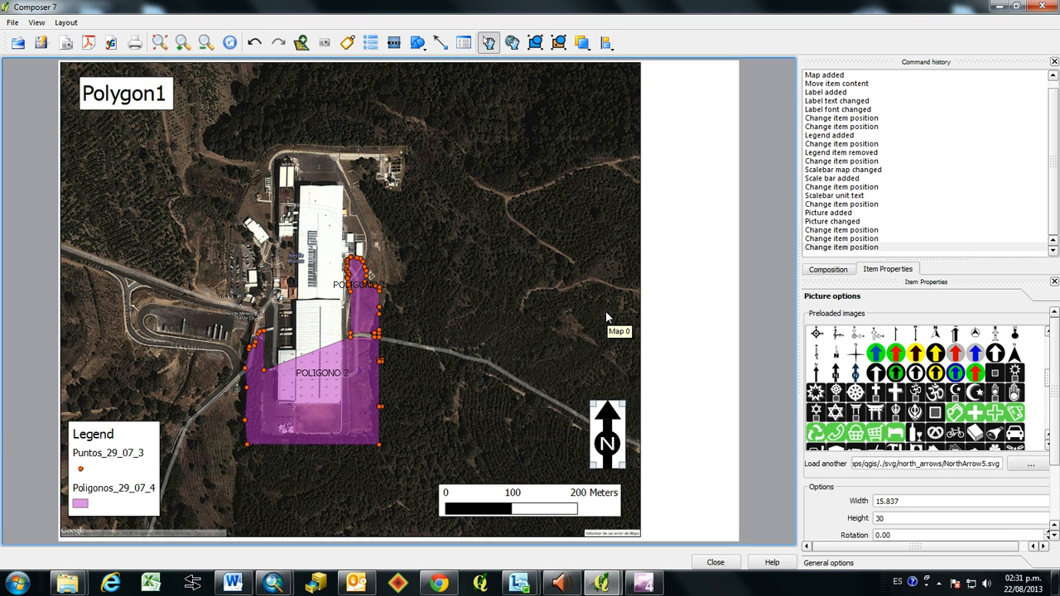
{"action": "mouse_move", "coordinate": [145, 410]}
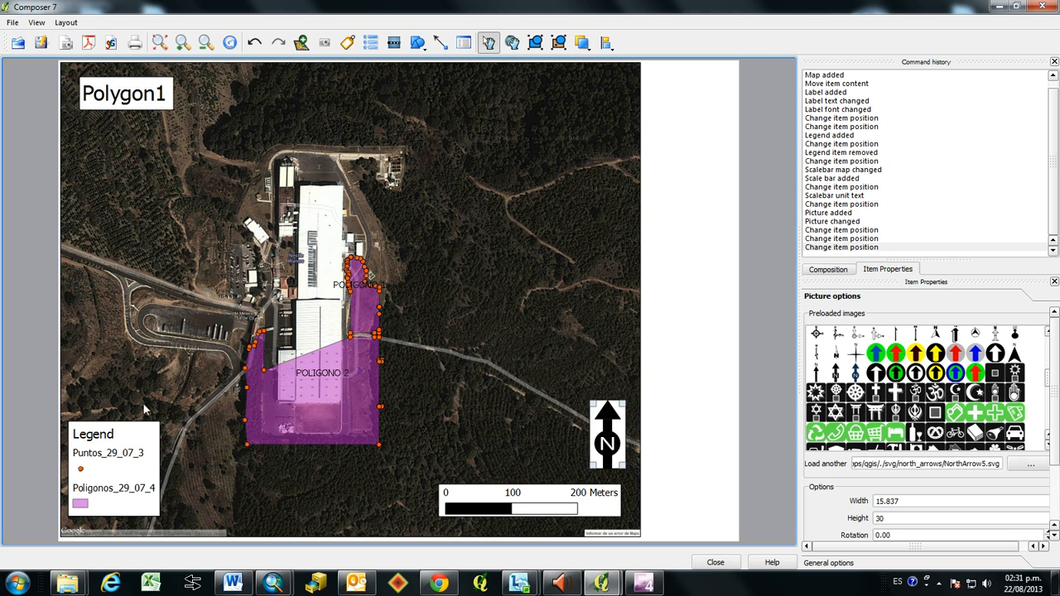
{"action": "mouse_move", "coordinate": [323, 224]}
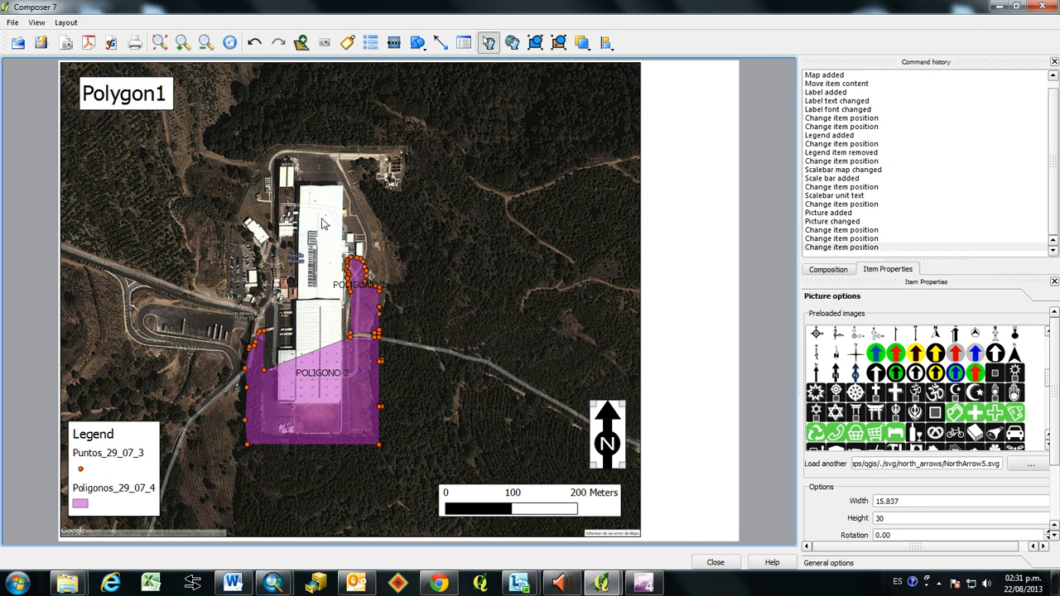
{"action": "mouse_move", "coordinate": [358, 333]}
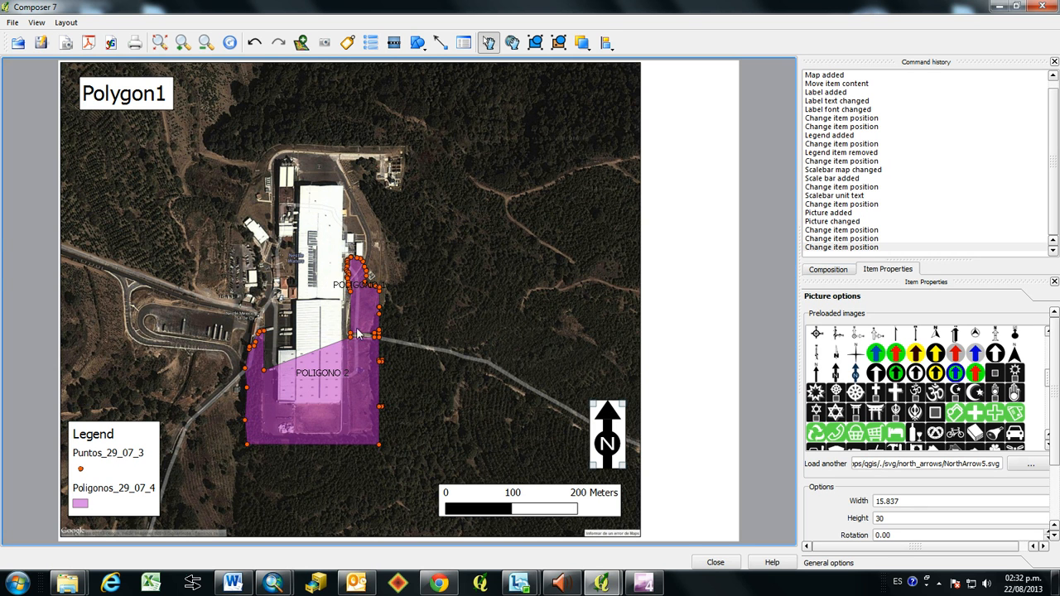
{"action": "mouse_move", "coordinate": [448, 343]}
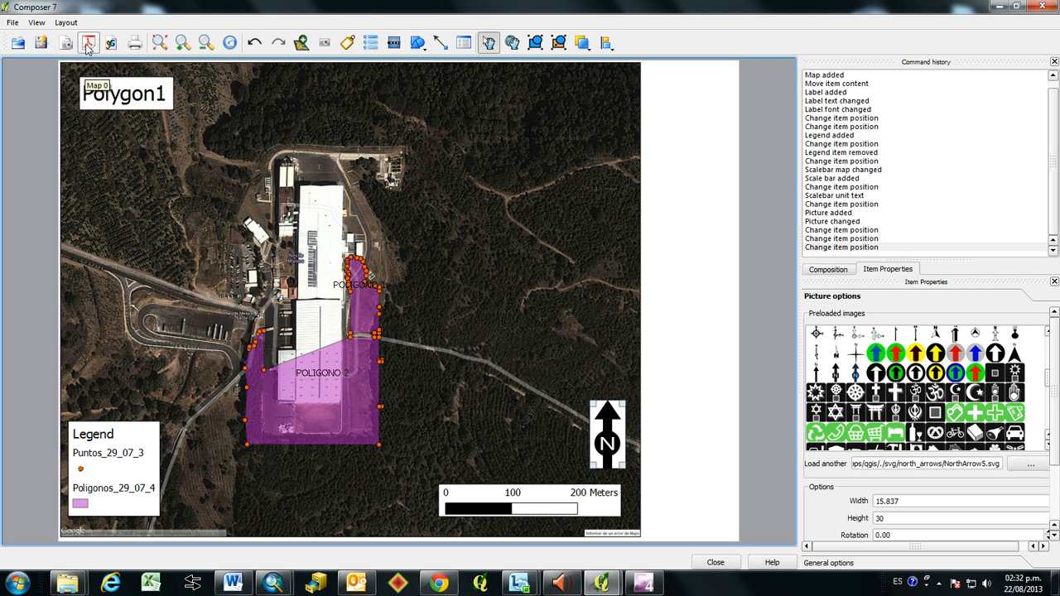
{"action": "mouse_move", "coordinate": [88, 43]}
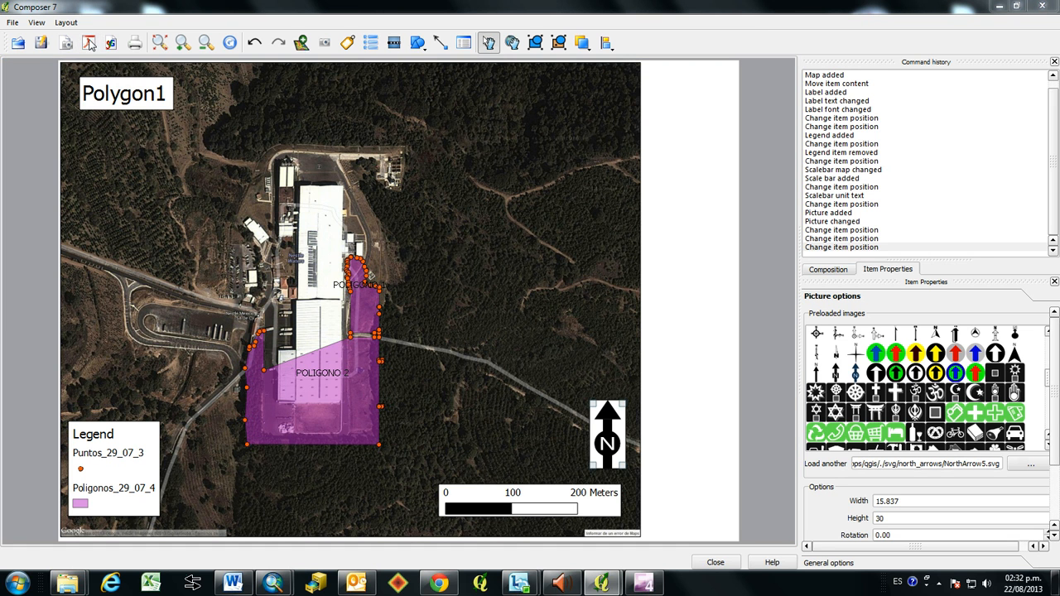
Export the layout as a PDF named 'Polygon1' on the desktop
{"action": "left_click", "coordinate": [88, 42]}
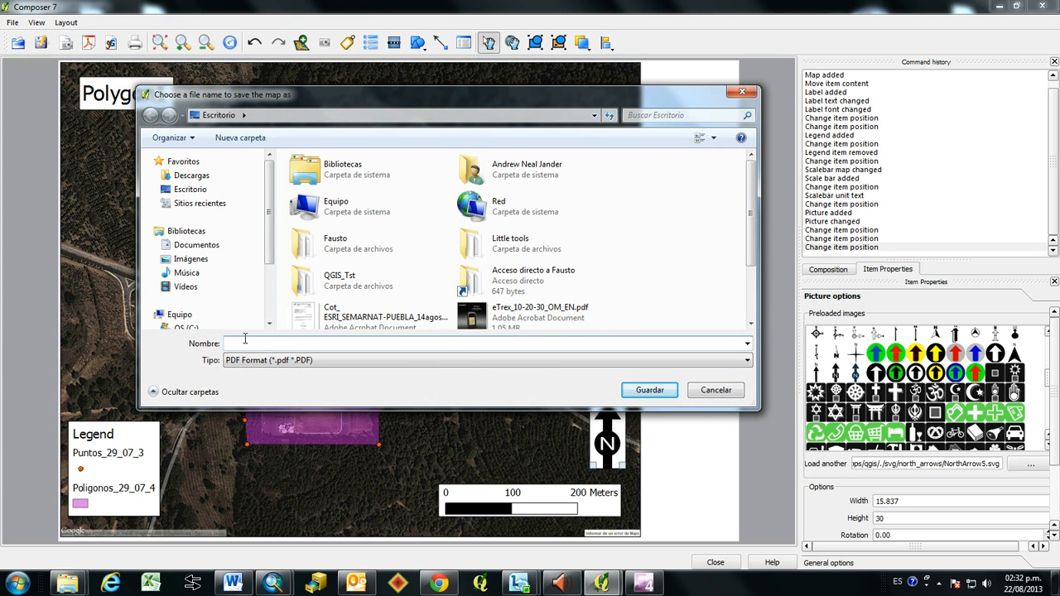
{"action": "type", "text": "P"}
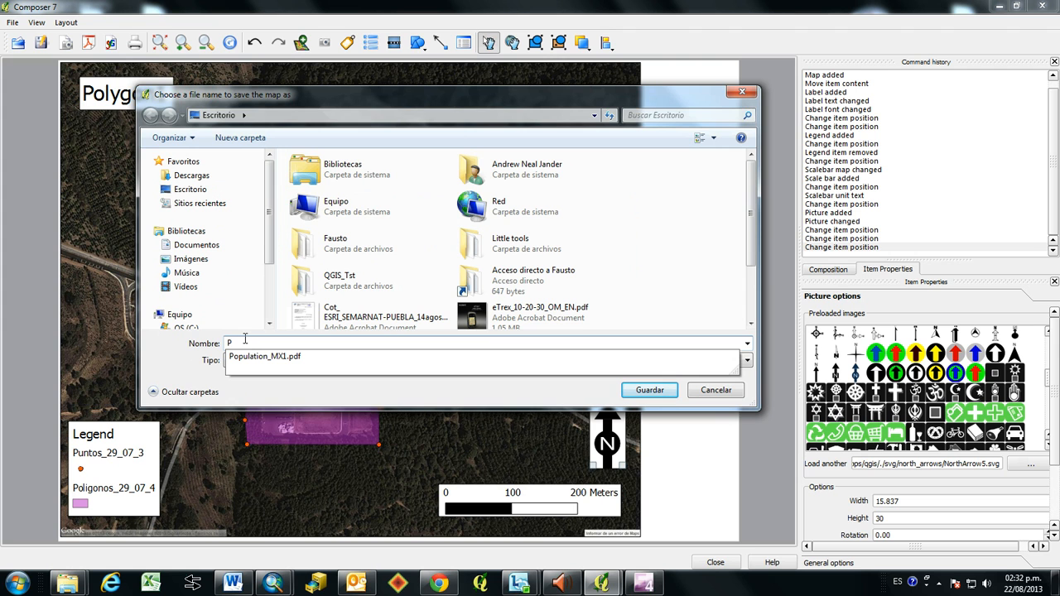
{"action": "type", "text": "oly"}
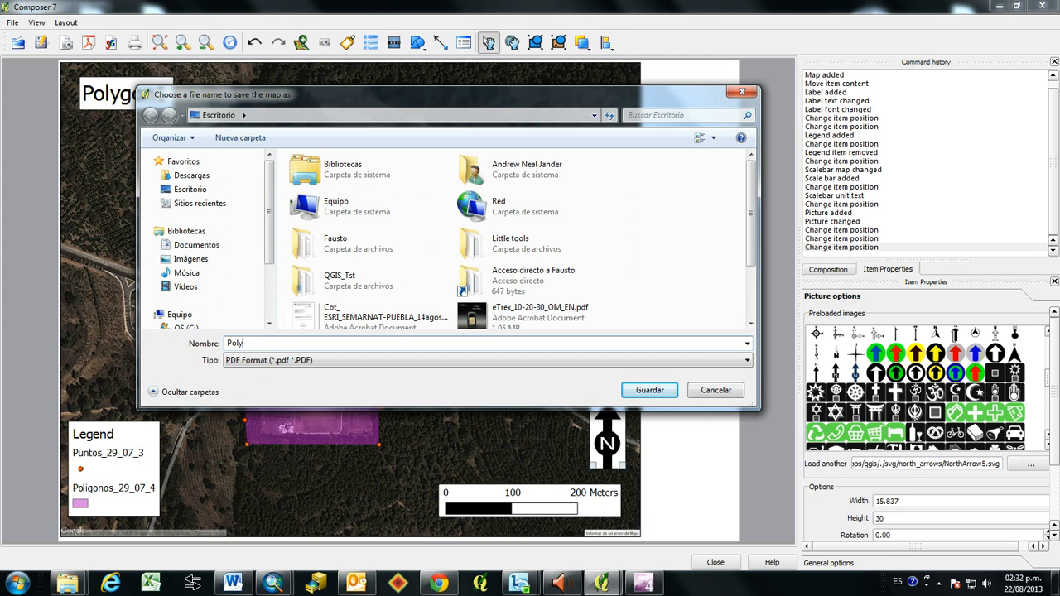
{"action": "type", "text": "gon"}
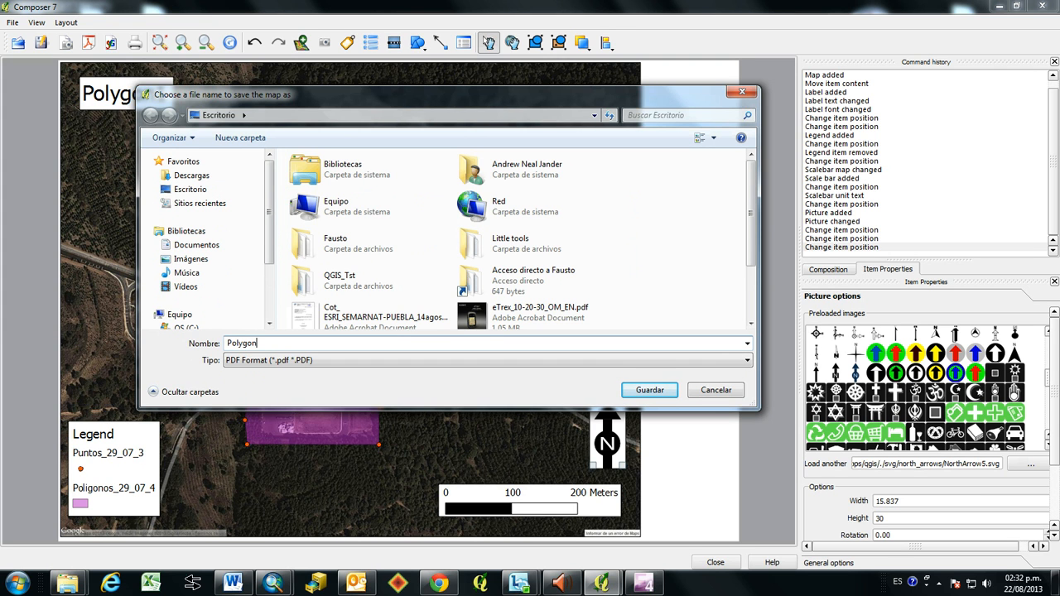
{"action": "type", "text": "1"}
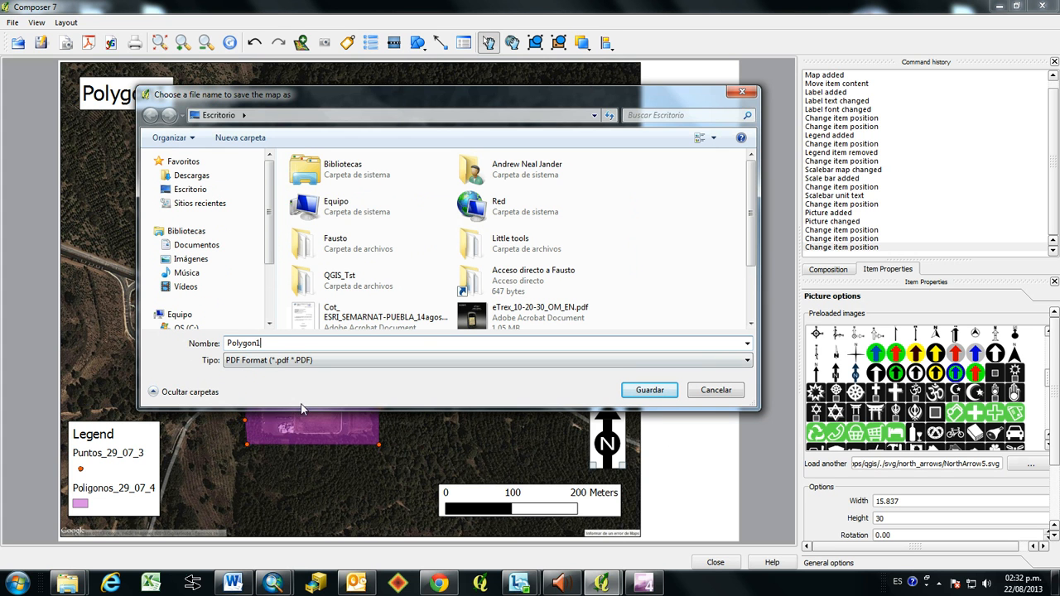
{"action": "left_click", "coordinate": [649, 390]}
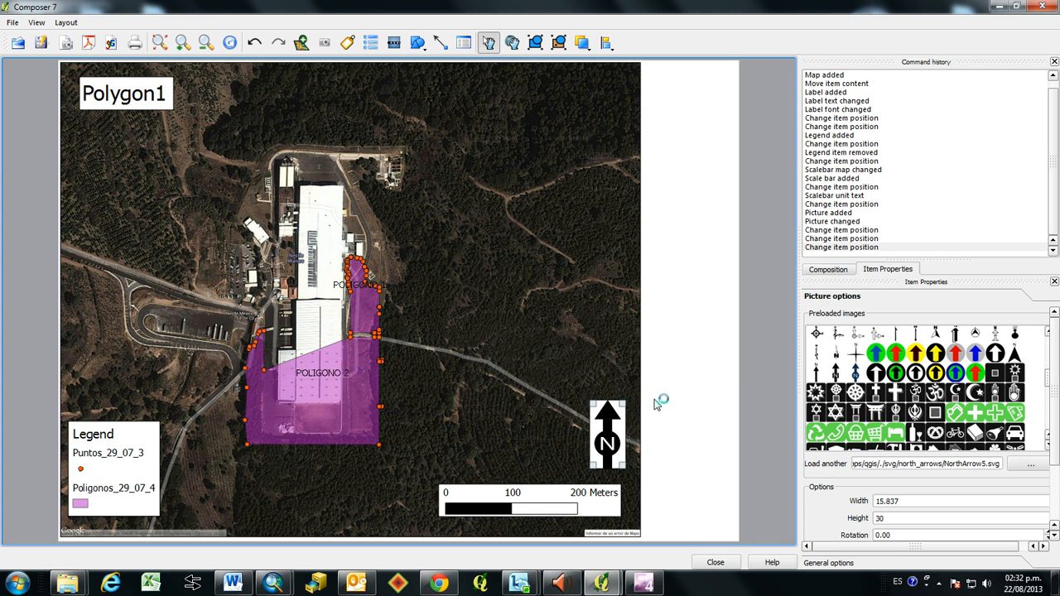
{"action": "mouse_move", "coordinate": [658, 229]}
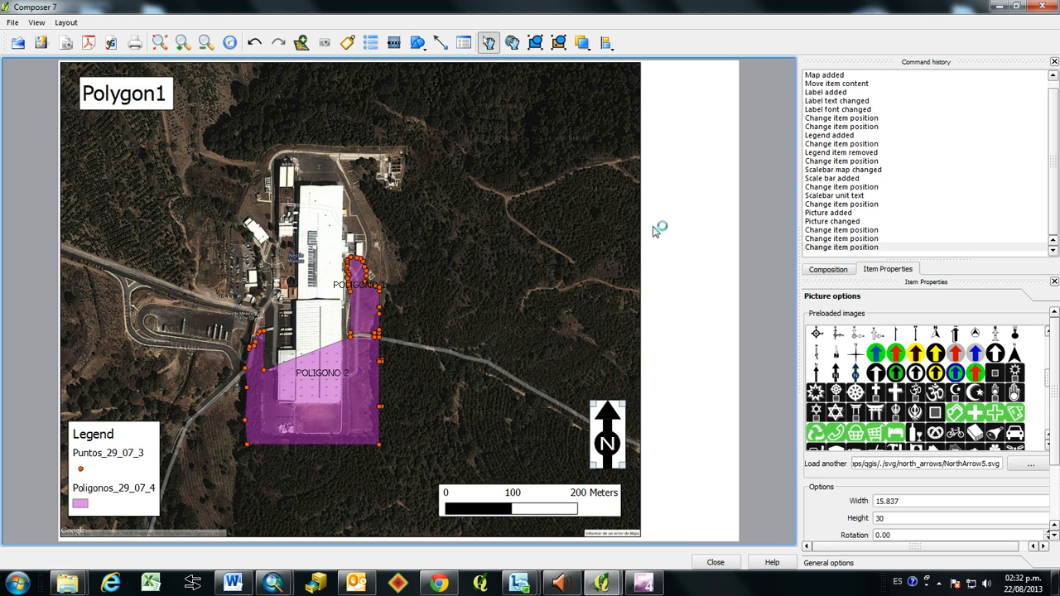
{"action": "mouse_move", "coordinate": [749, 40]}
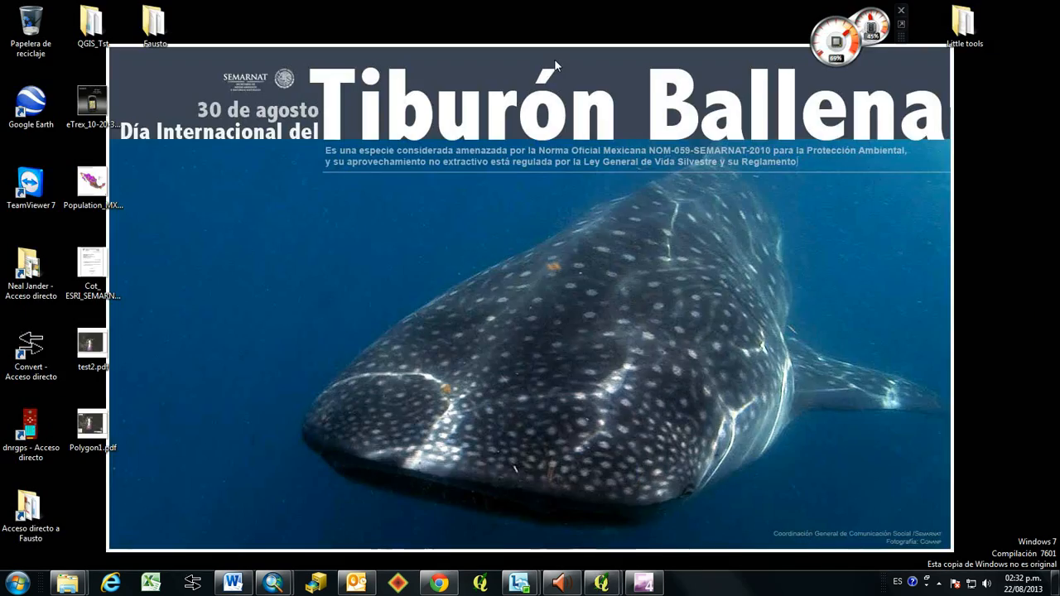
Open Polygon1.pdf from the desktop in Adobe Reader to check the map
{"action": "left_click", "coordinate": [92, 425]}
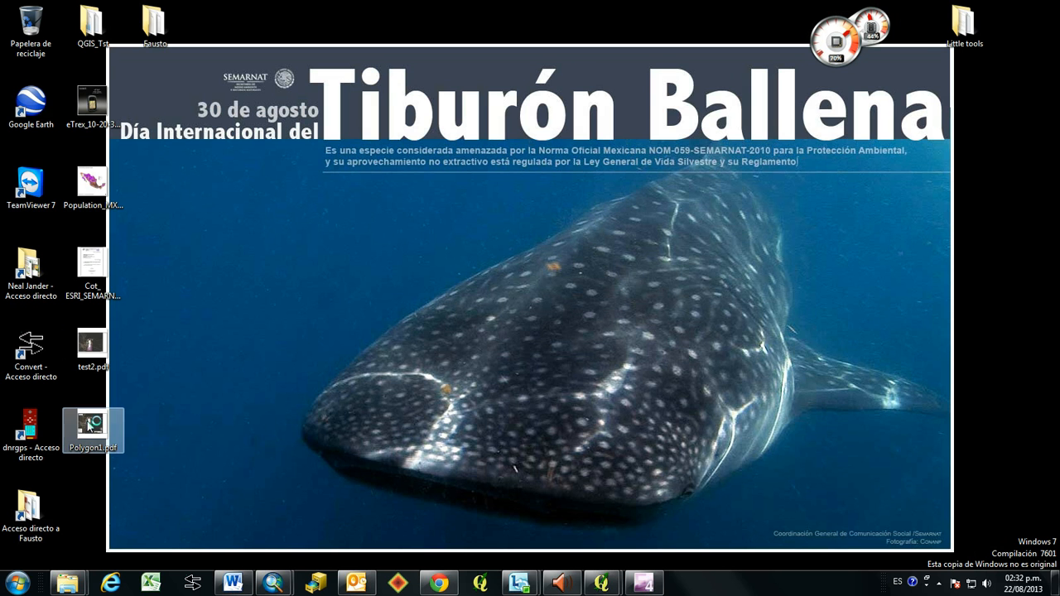
{"action": "double_click", "coordinate": [93, 424]}
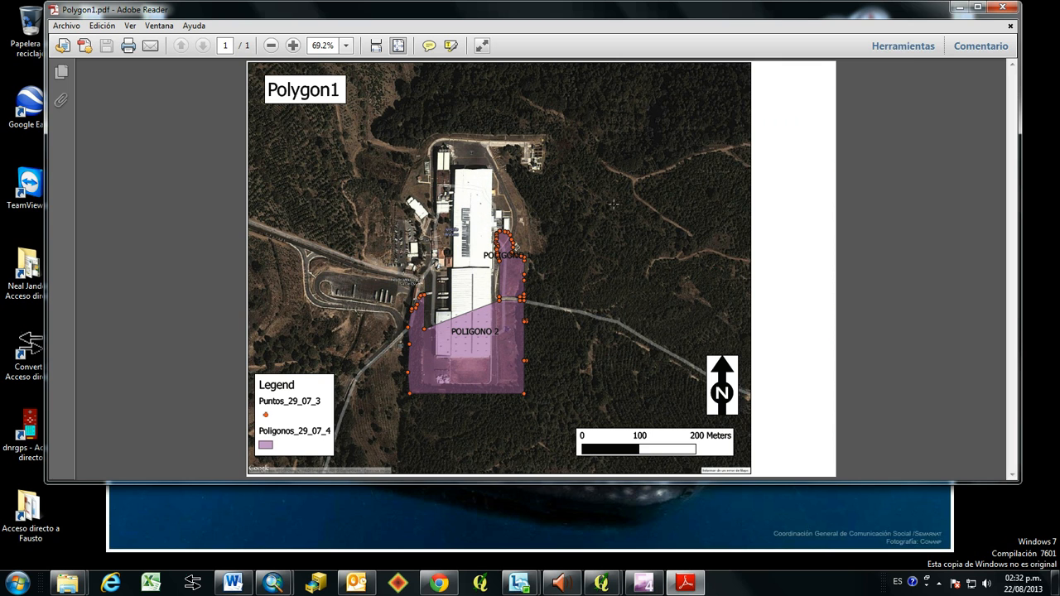
{"action": "left_click", "coordinate": [292, 45]}
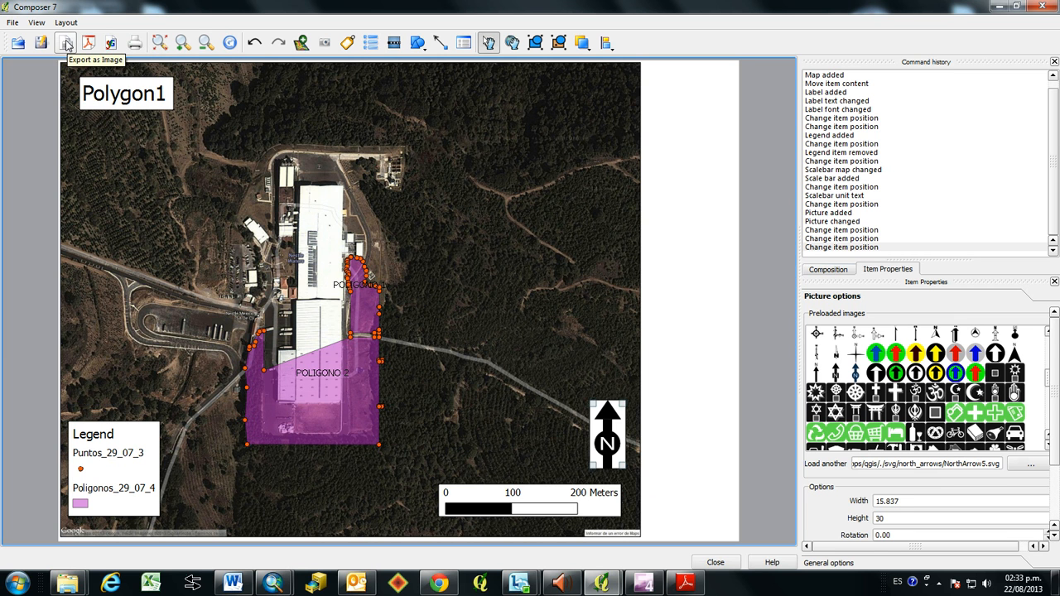
Export the layout as a JPEG image named 'Polygon1.jpeg'
{"action": "left_click", "coordinate": [65, 42]}
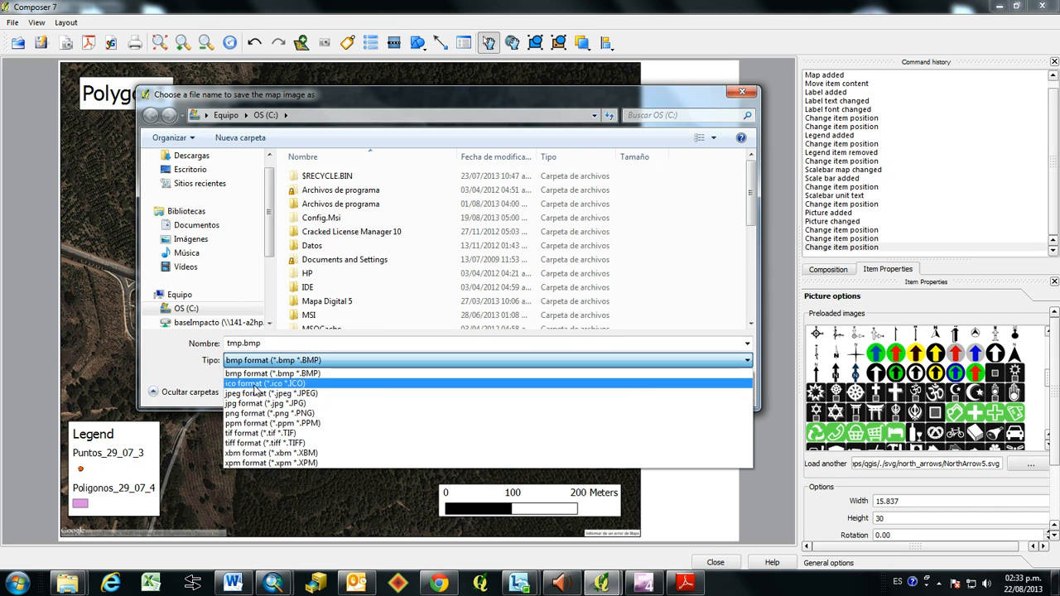
{"action": "left_click", "coordinate": [270, 393]}
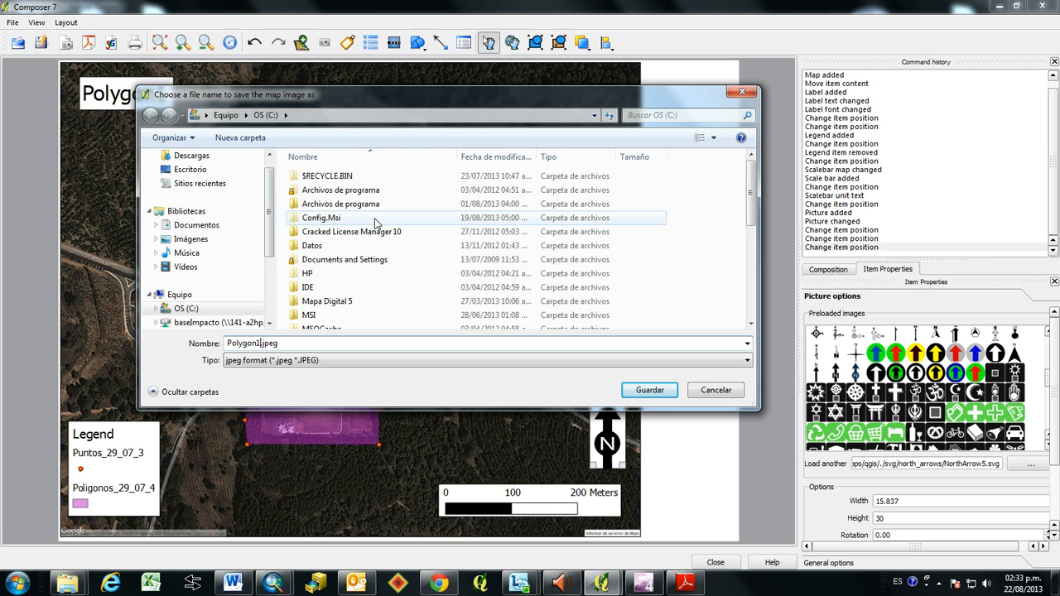
{"action": "left_click", "coordinate": [190, 169]}
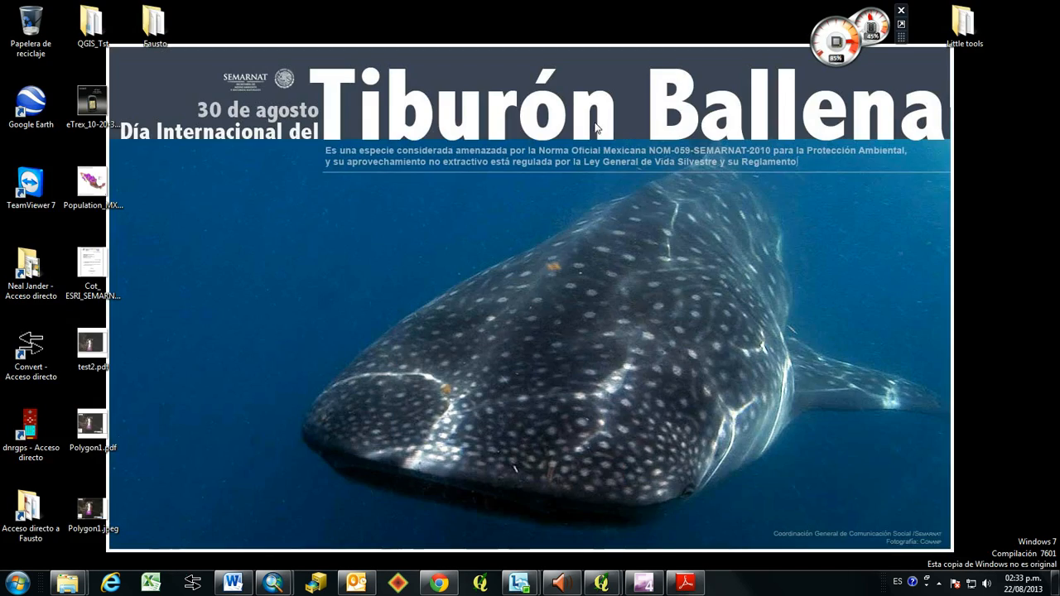
Open Polygon1.jpeg from the desktop in Windows Photo Viewer to check the map
{"action": "left_click", "coordinate": [93, 510]}
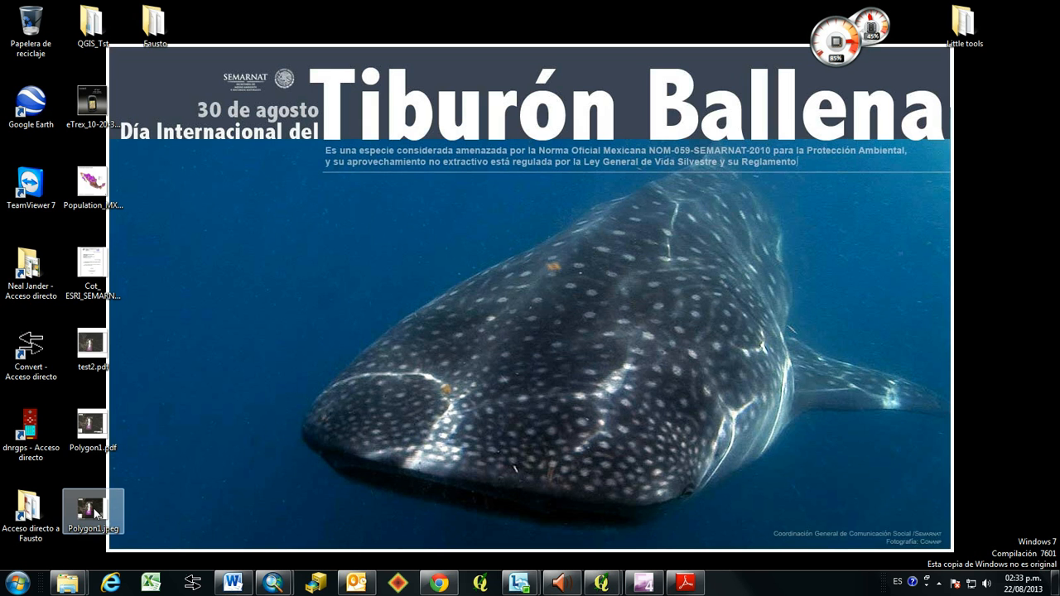
{"action": "double_click", "coordinate": [93, 509]}
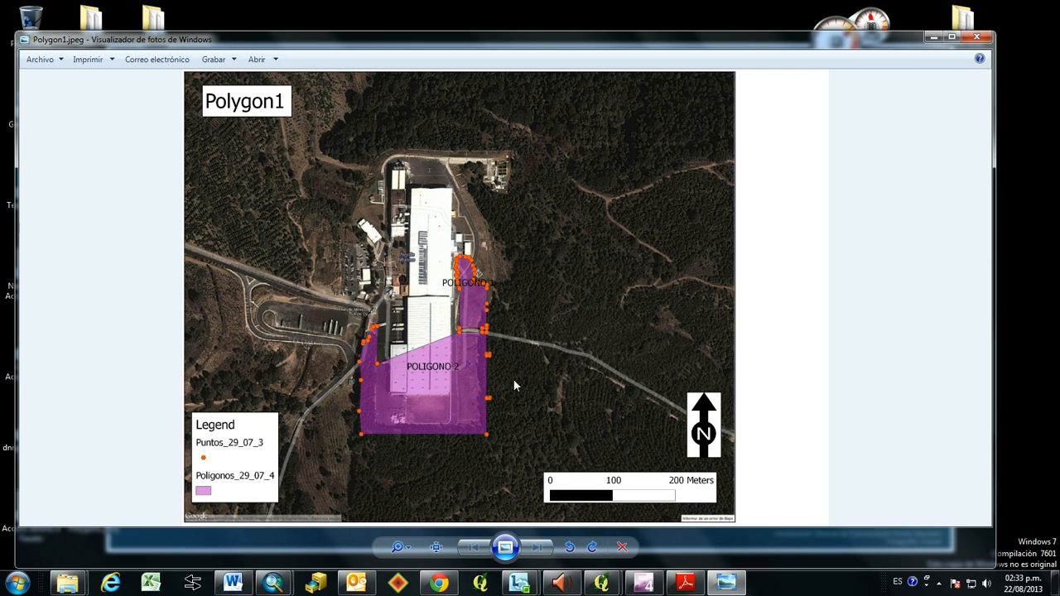
{"action": "mouse_move", "coordinate": [802, 199]}
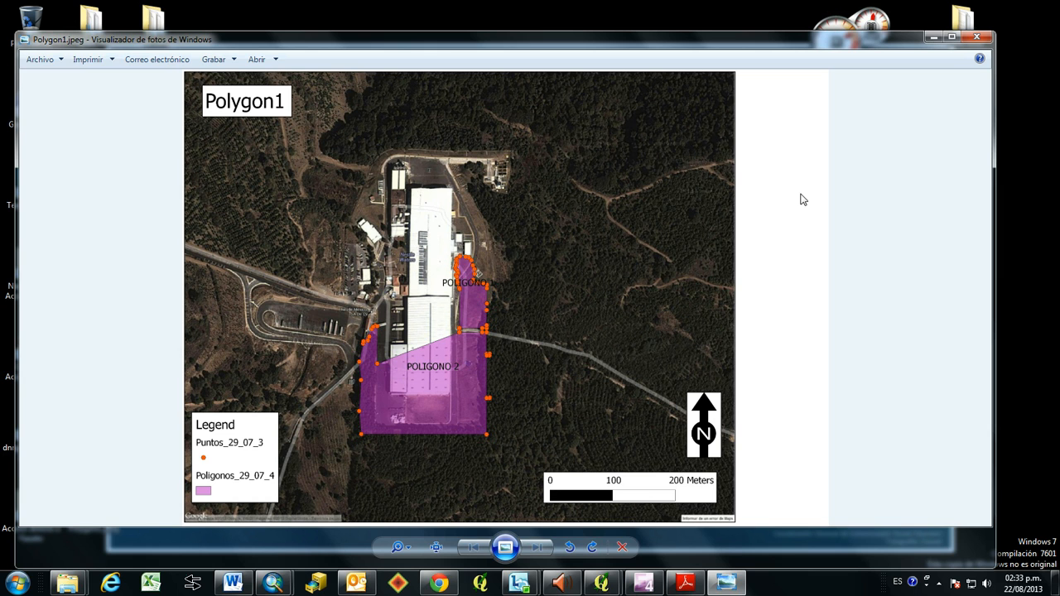
{"action": "mouse_move", "coordinate": [801, 196]}
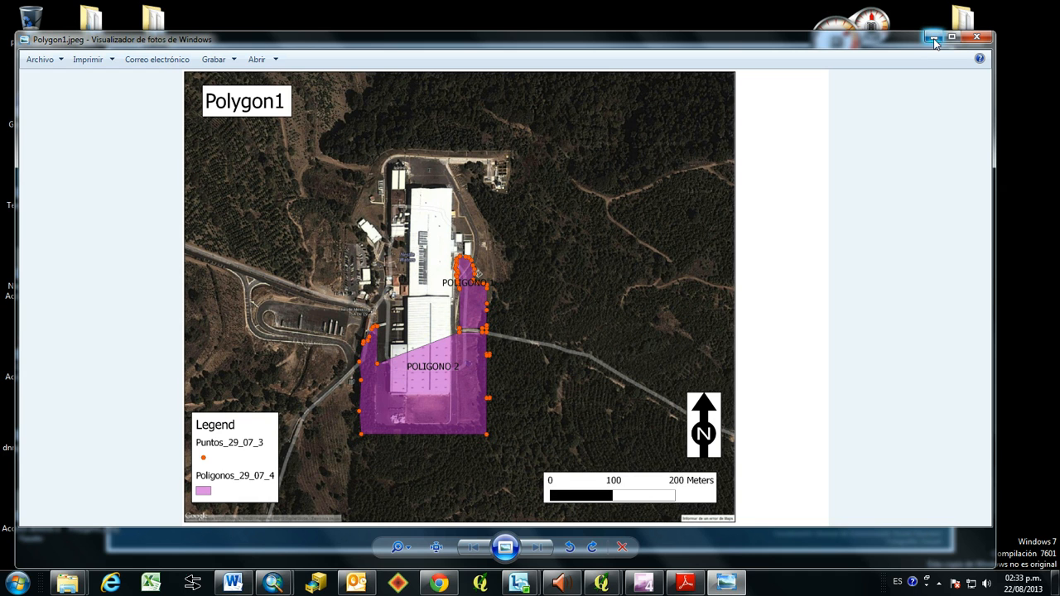
{"action": "mouse_move", "coordinate": [934, 39]}
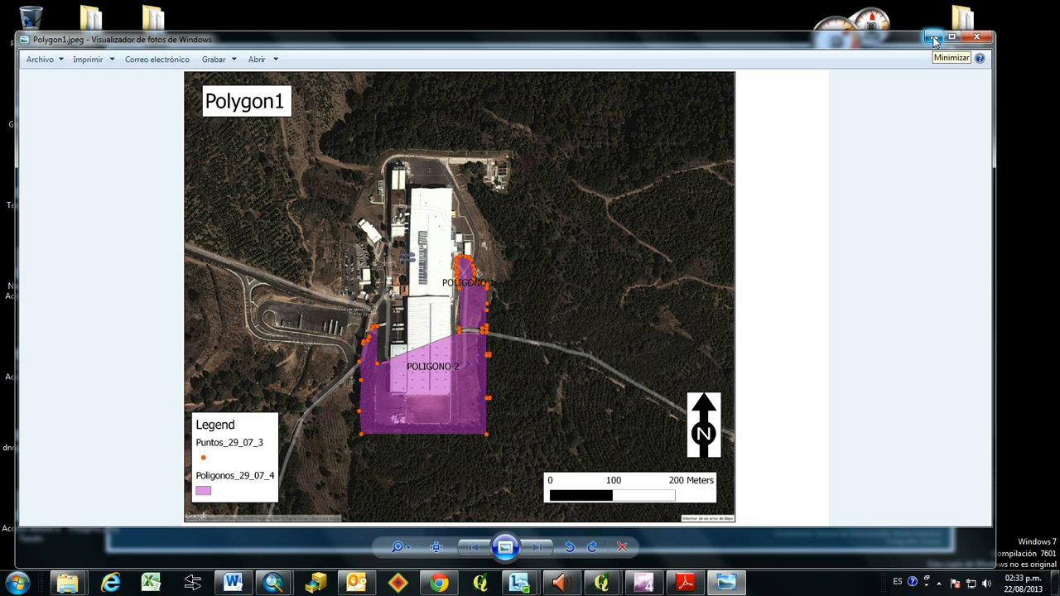
{"action": "mouse_move", "coordinate": [699, 272]}
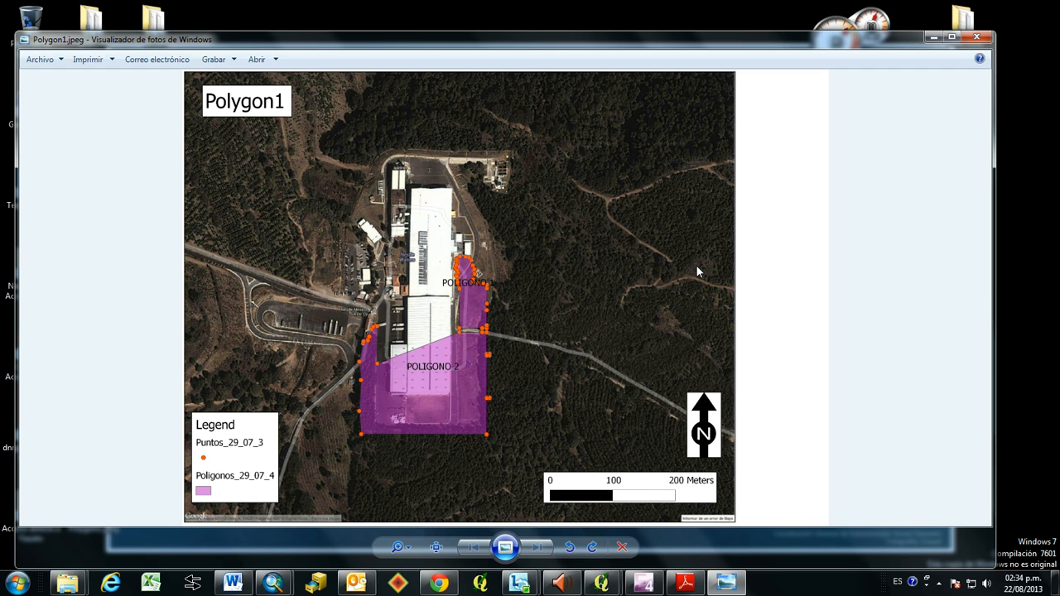
{"action": "mouse_move", "coordinate": [640, 255]}
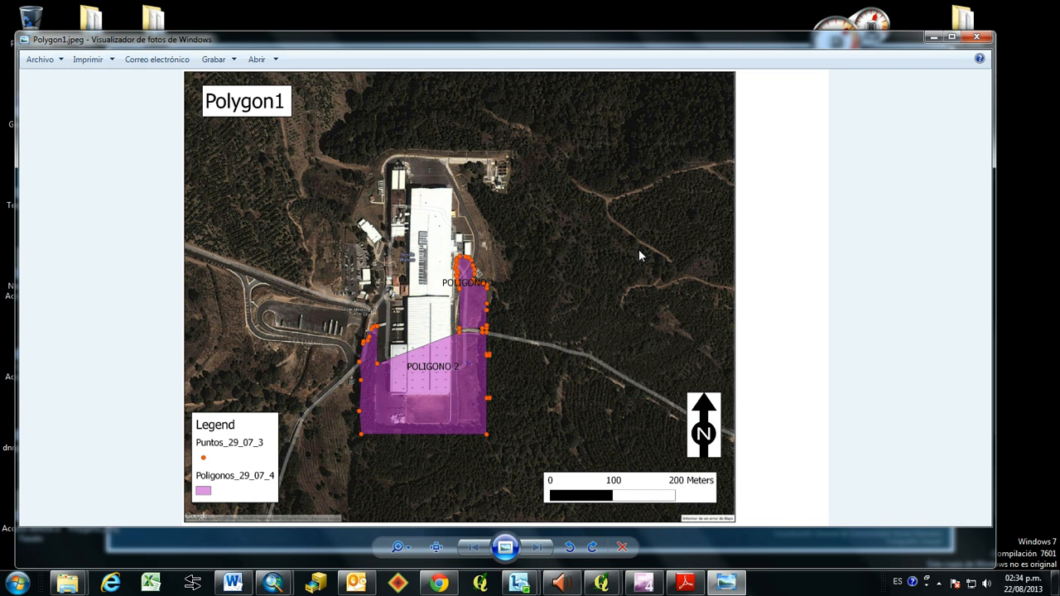